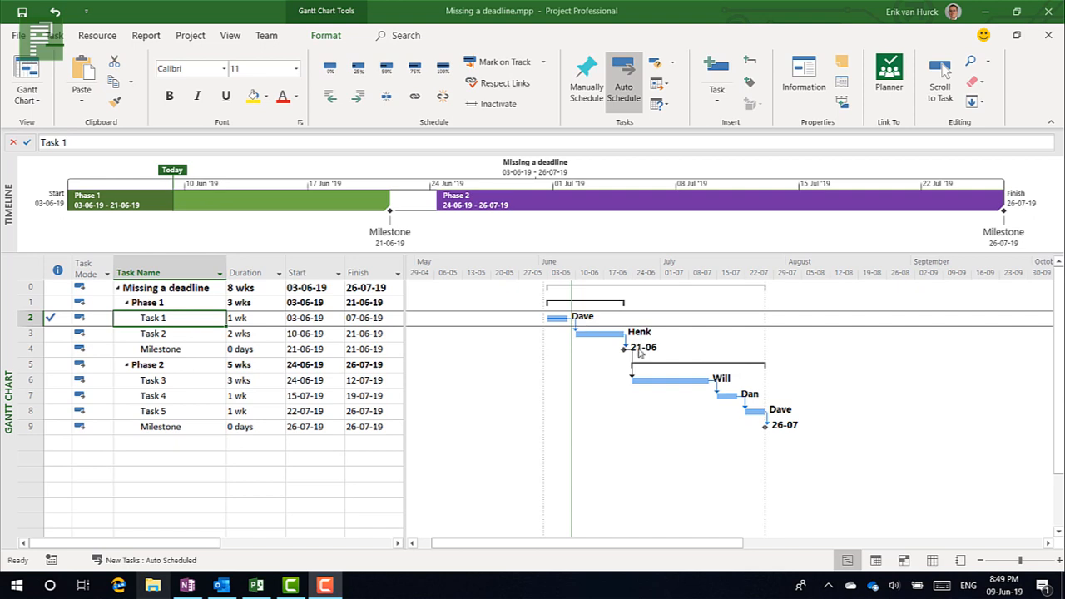
mouse_move(731, 405)
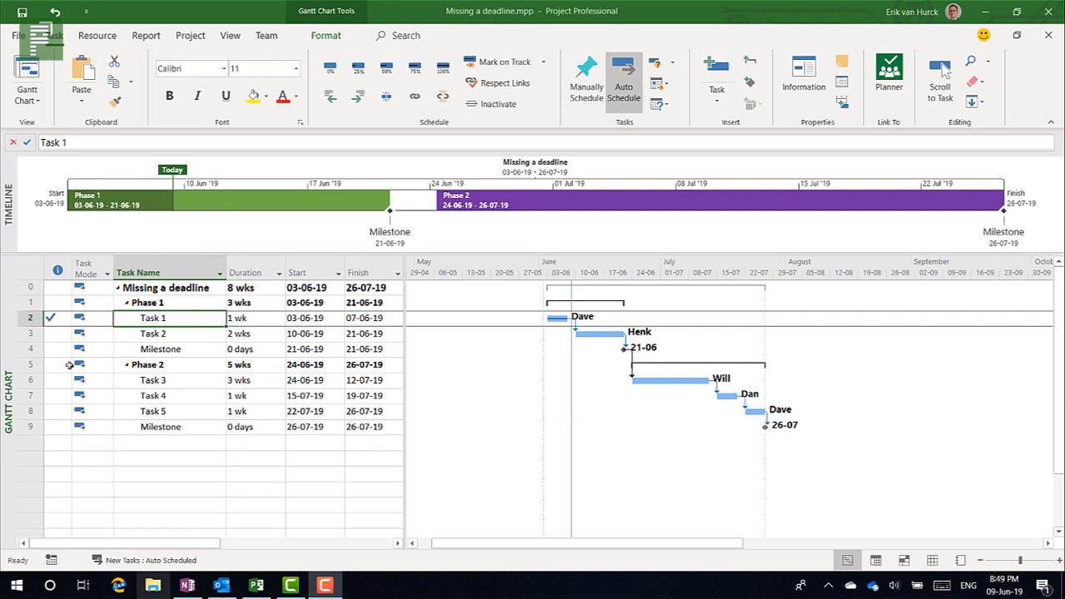
mouse_move(188, 349)
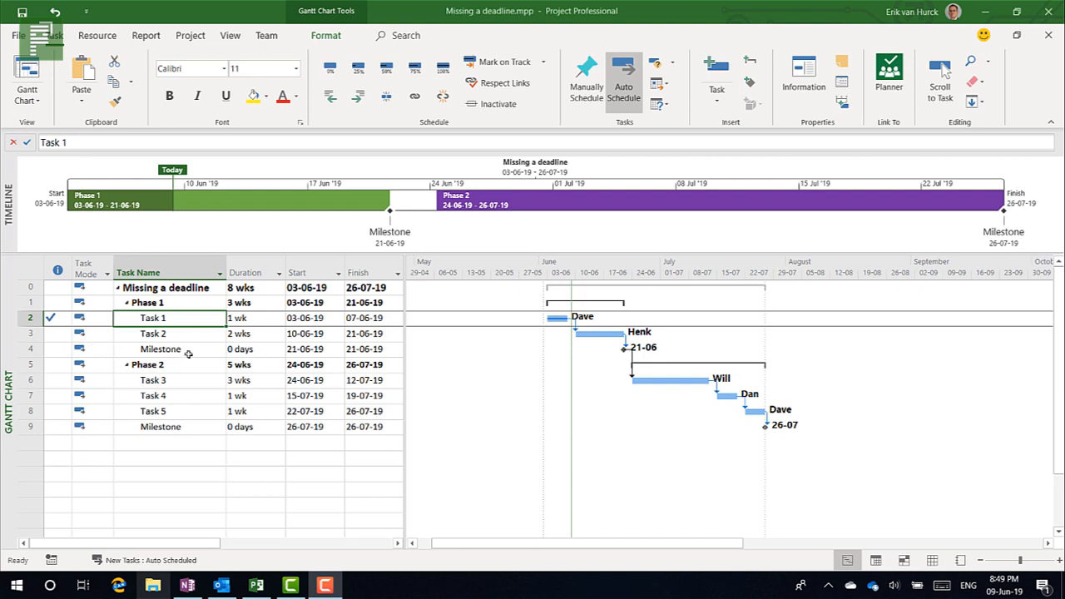
mouse_move(188, 352)
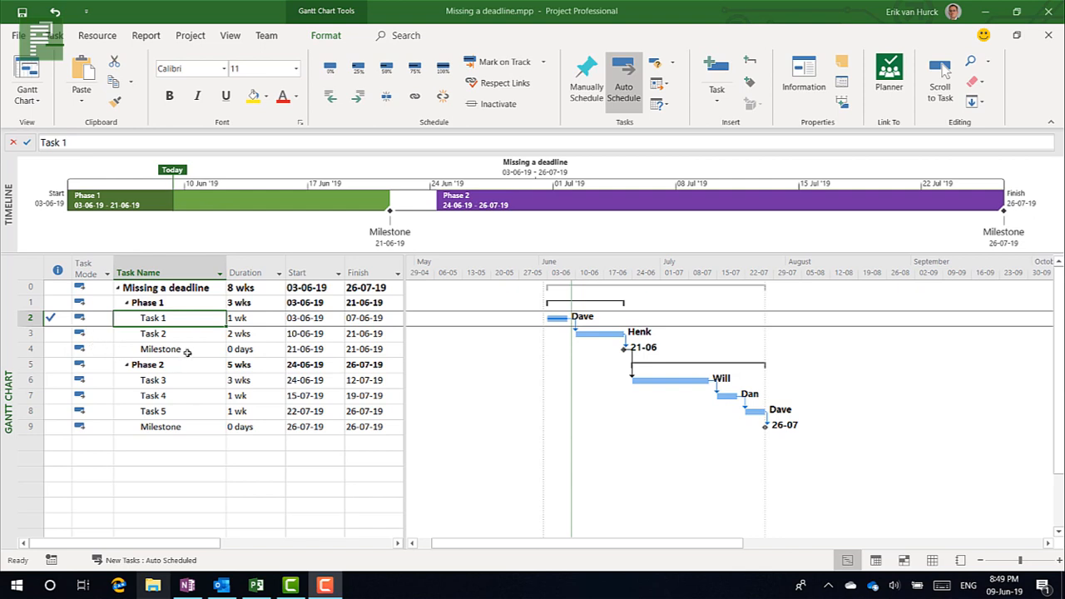
mouse_move(571, 342)
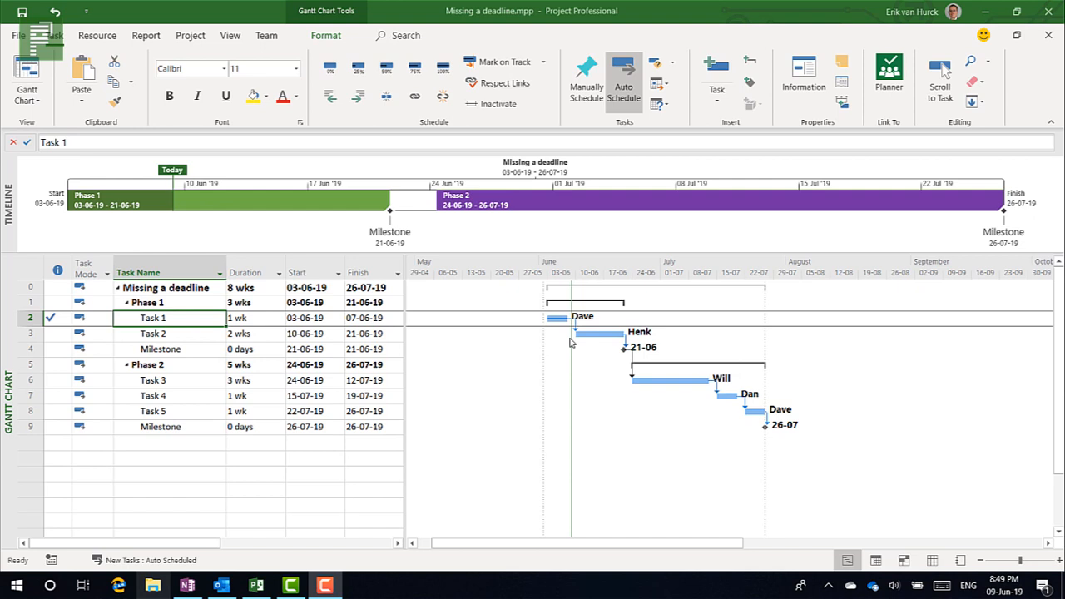
mouse_move(185, 333)
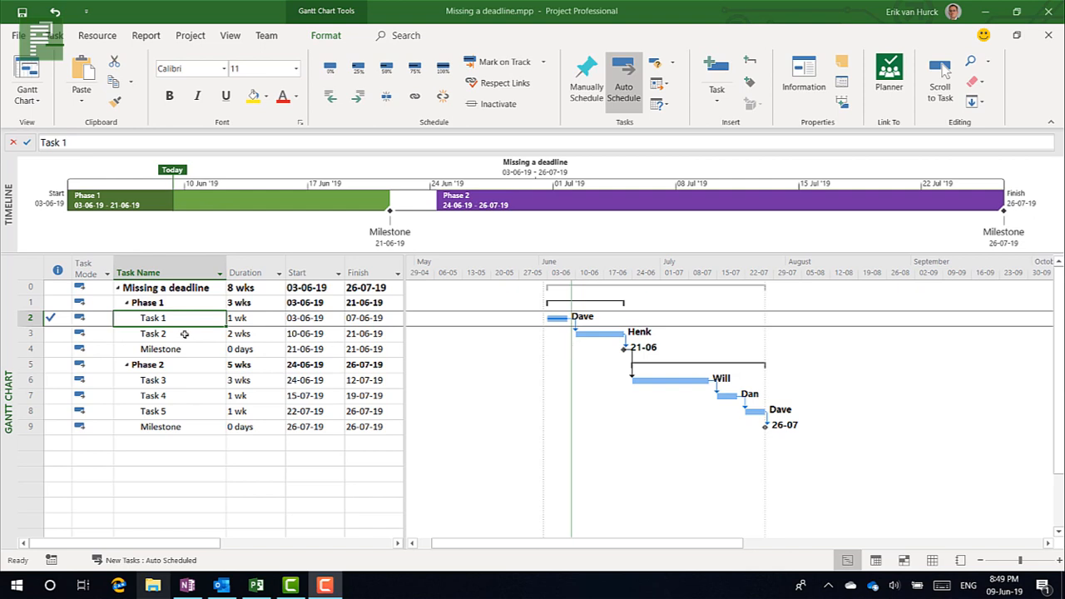
Try lengthening Task 2 by a week, undo it, then select the Phase 1 milestone
click(249, 333)
text(3)
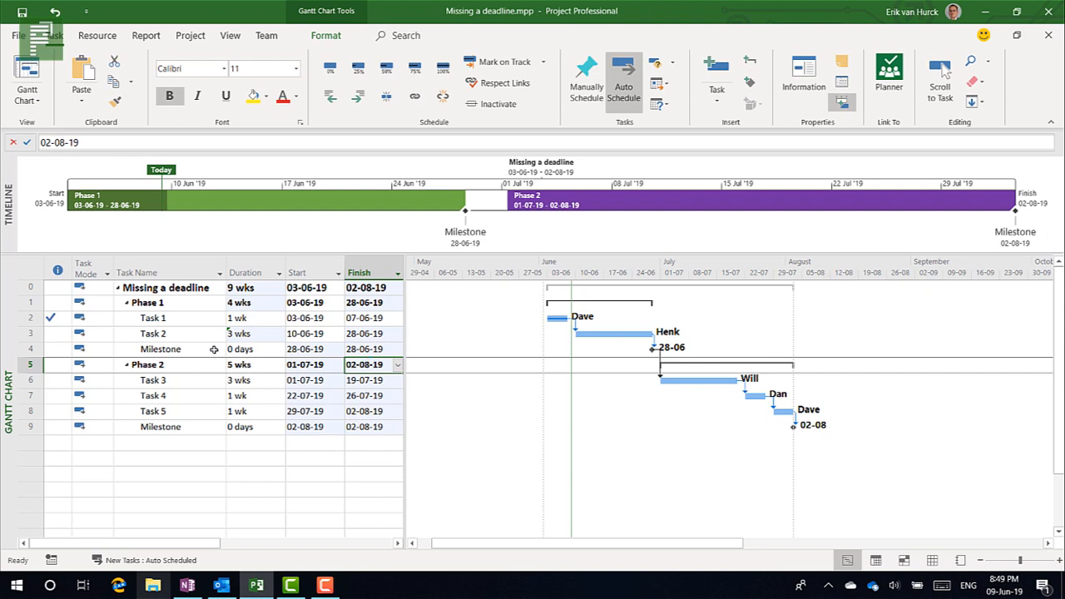
click(253, 334)
text(2)
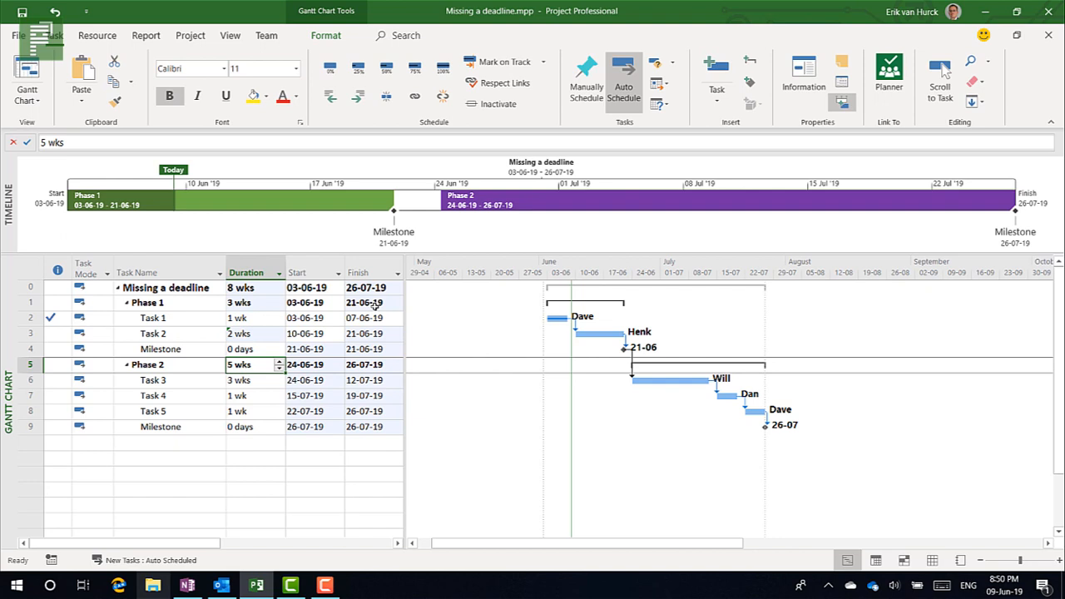
click(161, 349)
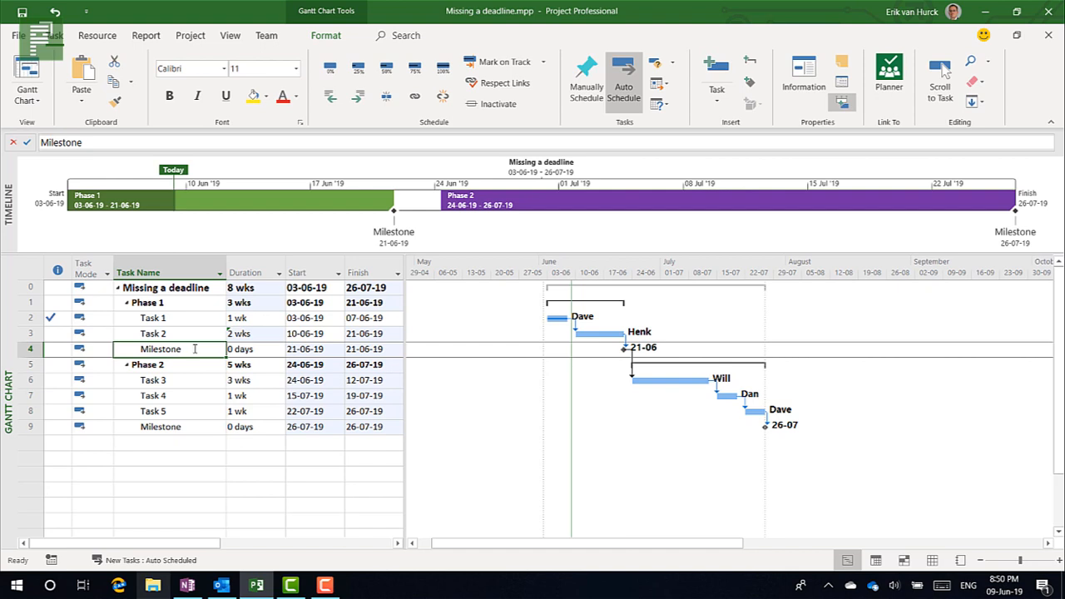
mouse_move(189, 360)
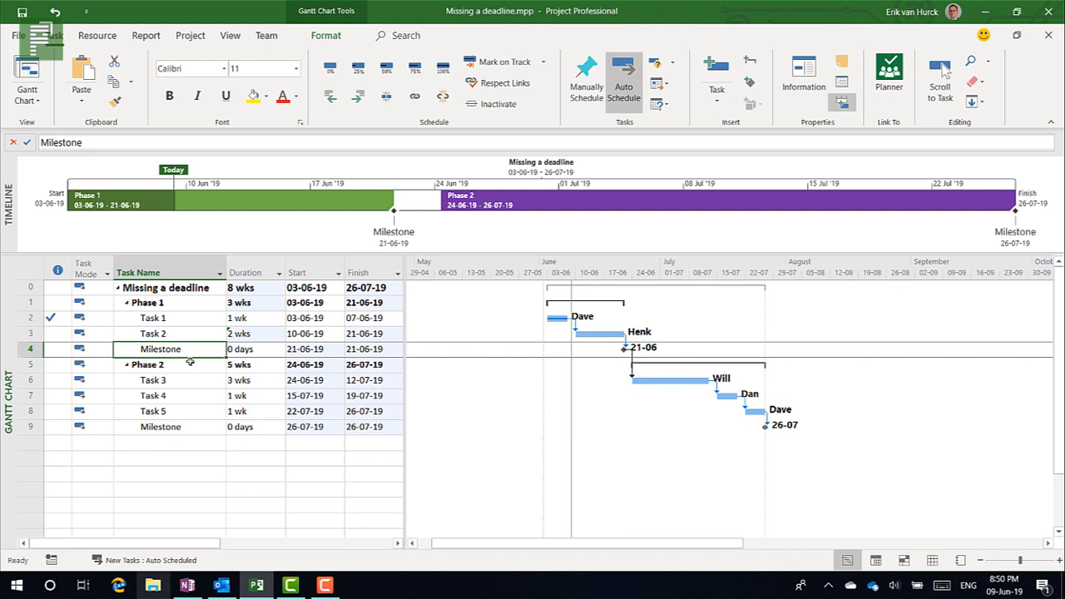
mouse_move(208, 370)
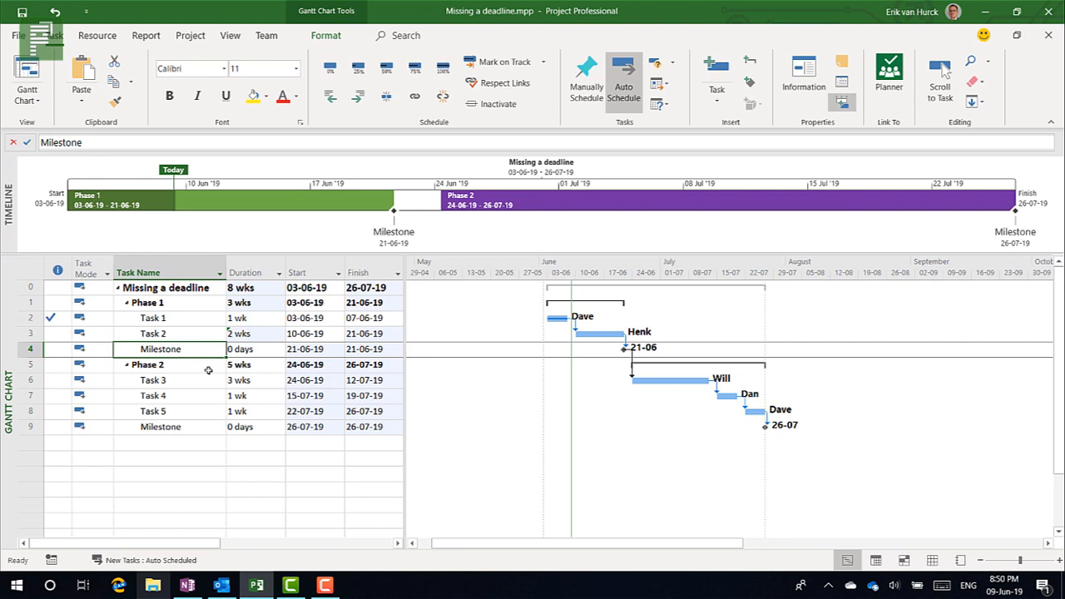
click(160, 426)
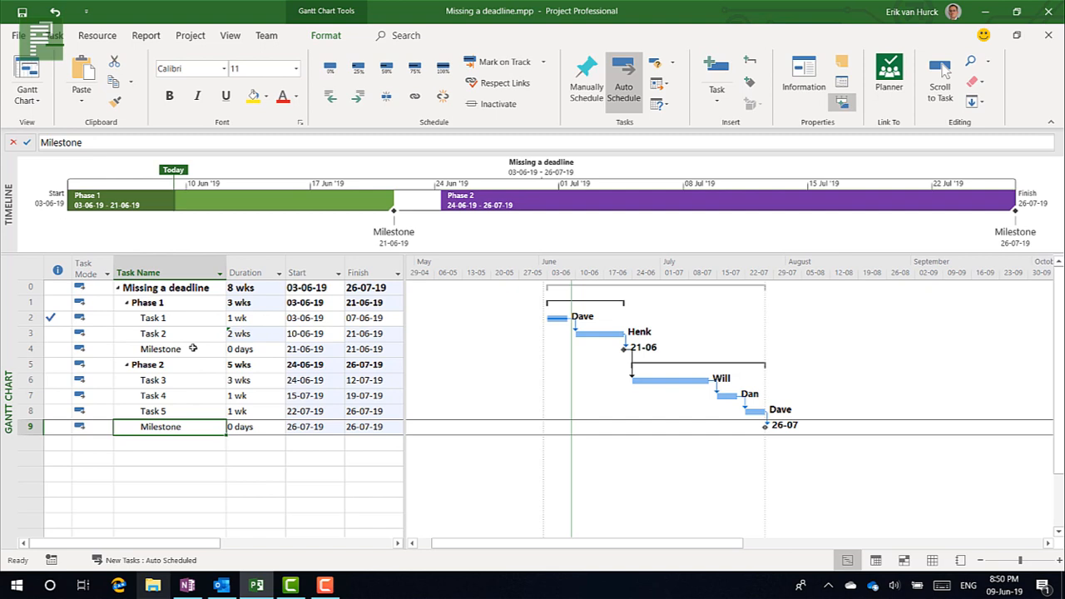
click(160, 349)
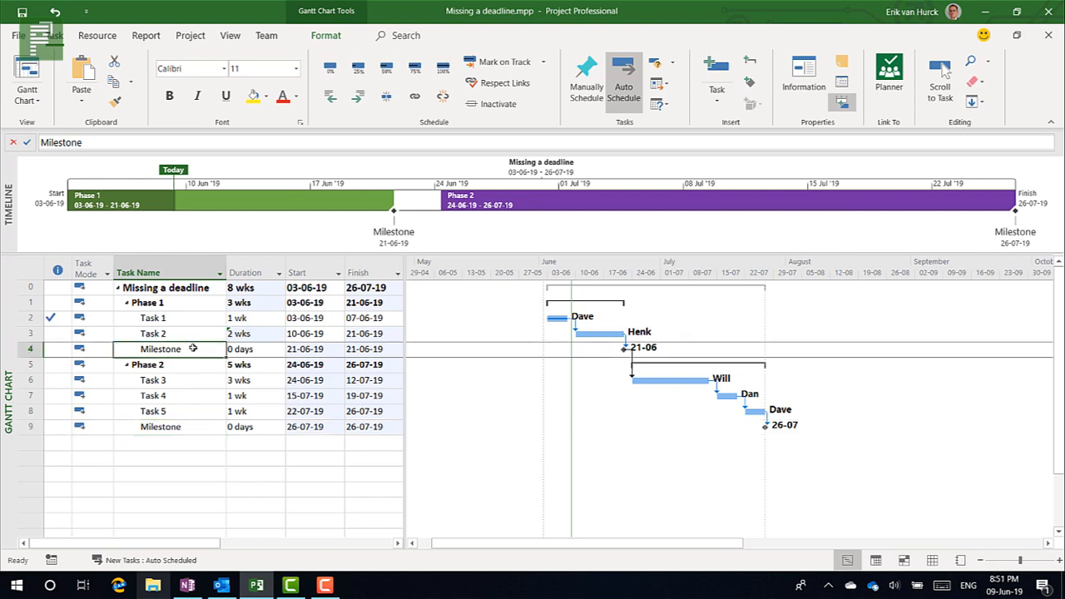
Open the Phase 1 milestone's Advanced task details, review Task type, and select Deadline
double_click(160, 349)
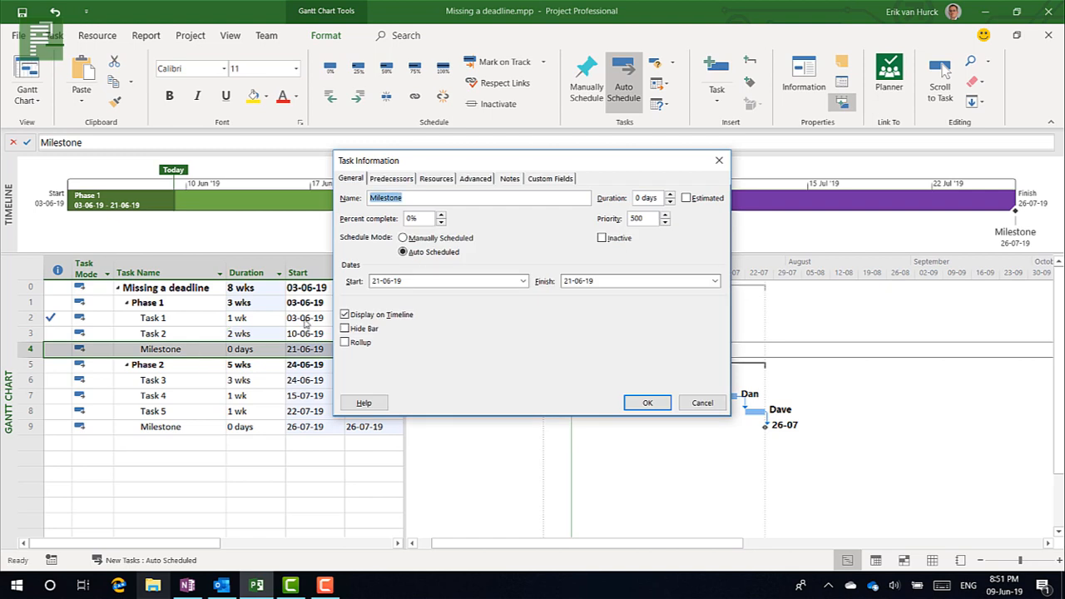
mouse_move(471, 188)
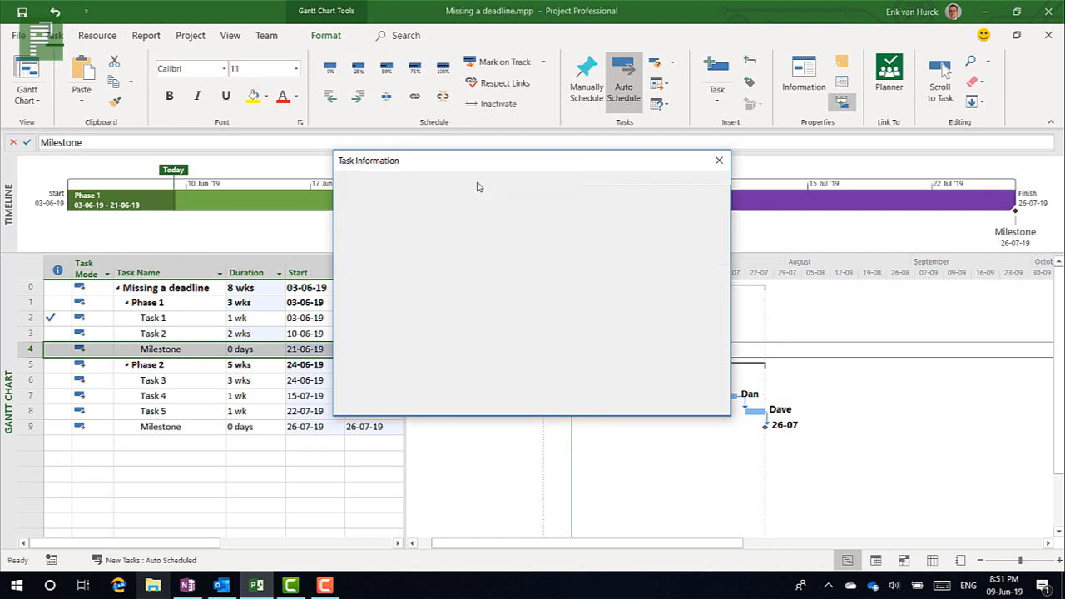
click(475, 178)
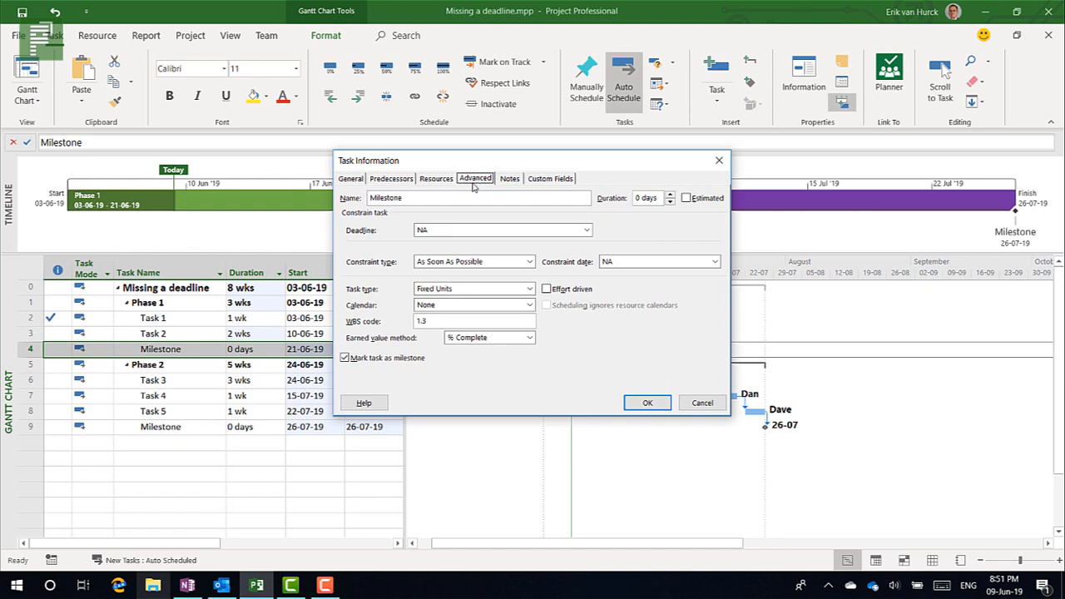
mouse_move(543, 219)
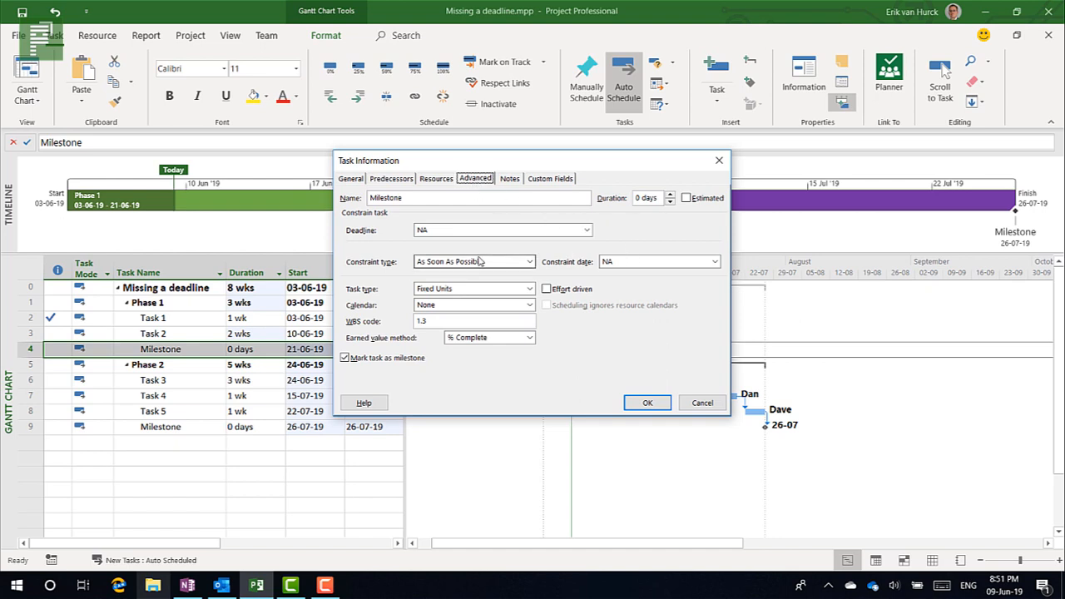
mouse_move(506, 264)
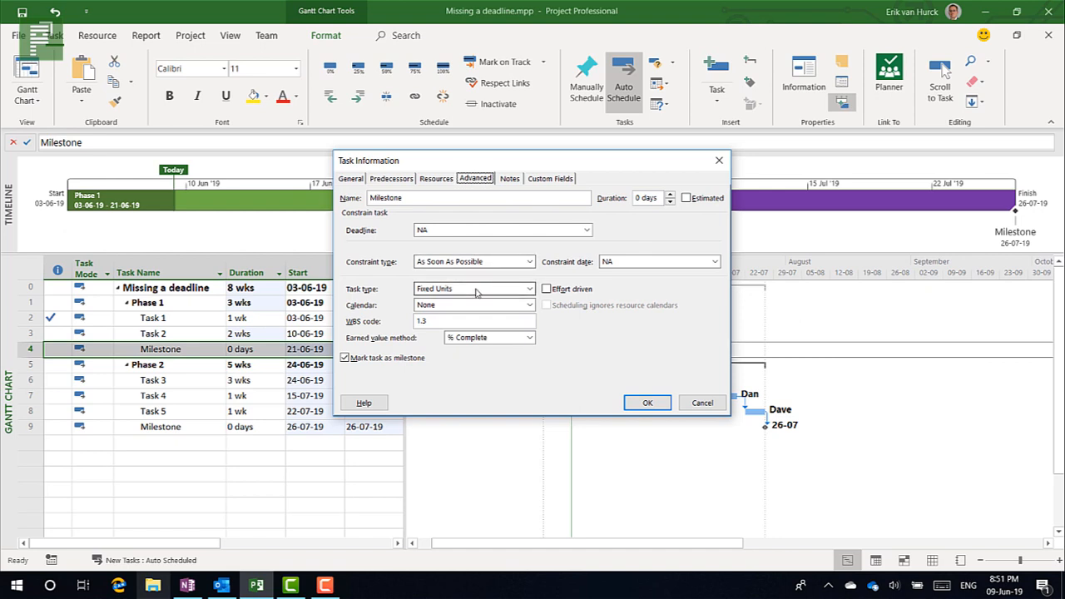
click(529, 289)
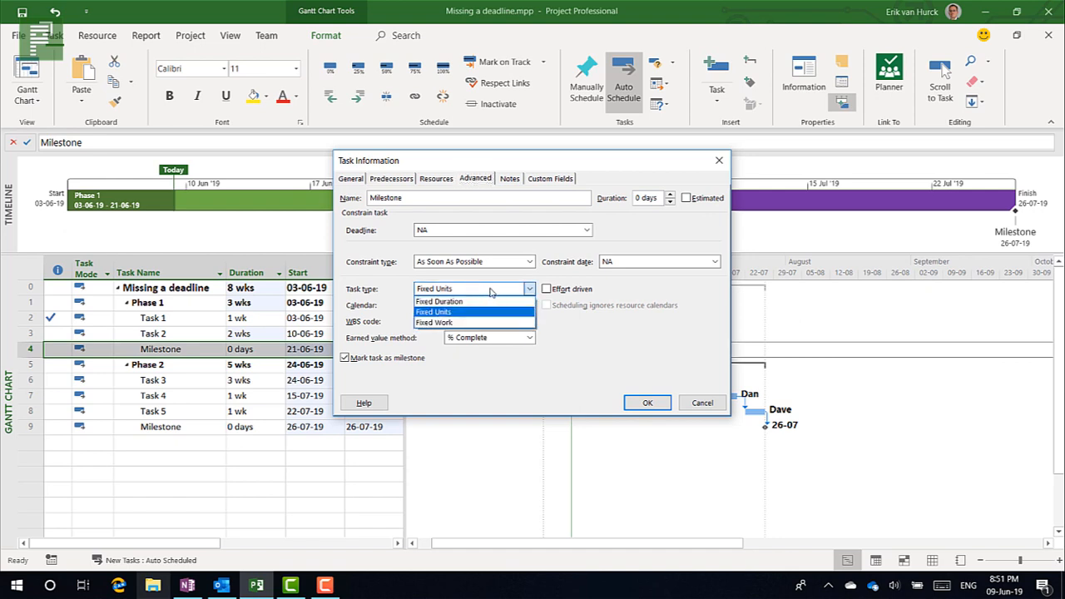
click(432, 312)
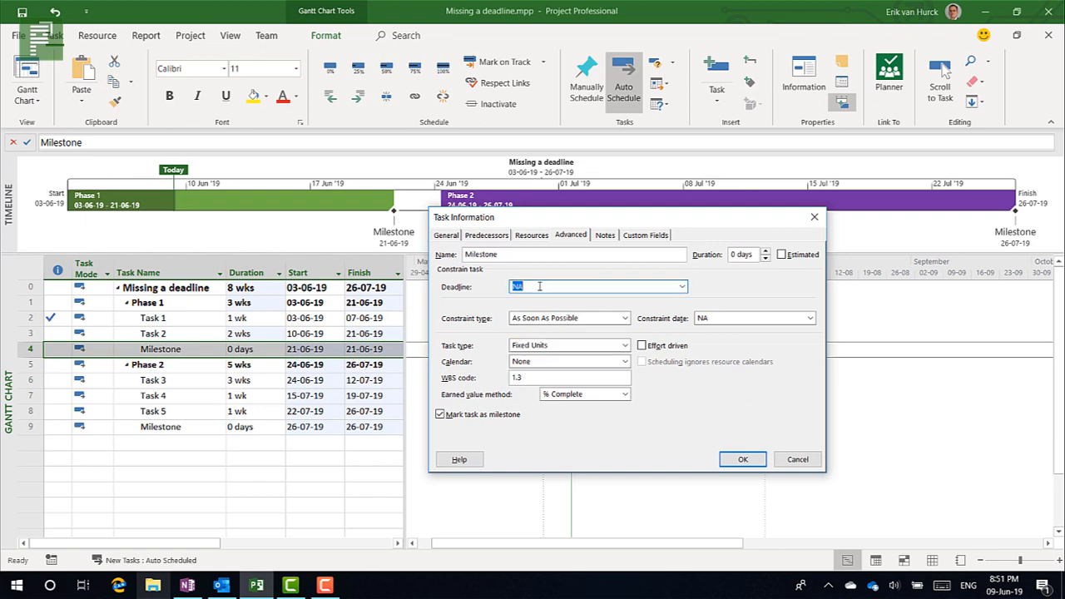
Enter 24-06-2019 as the Phase 1 milestone's deadline and confirm it
text(24-06)
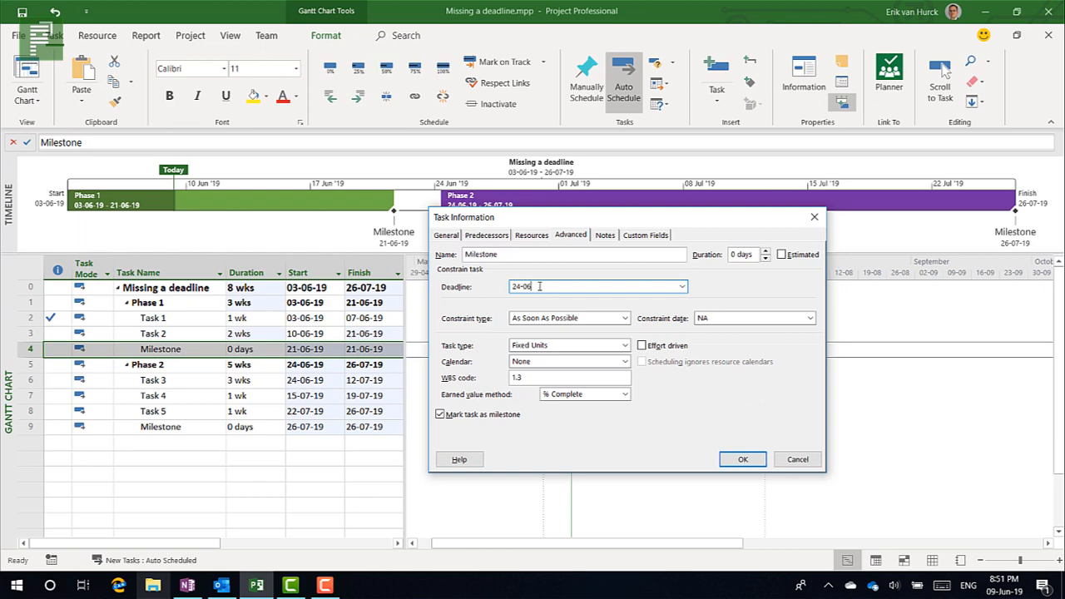
text(-2019)
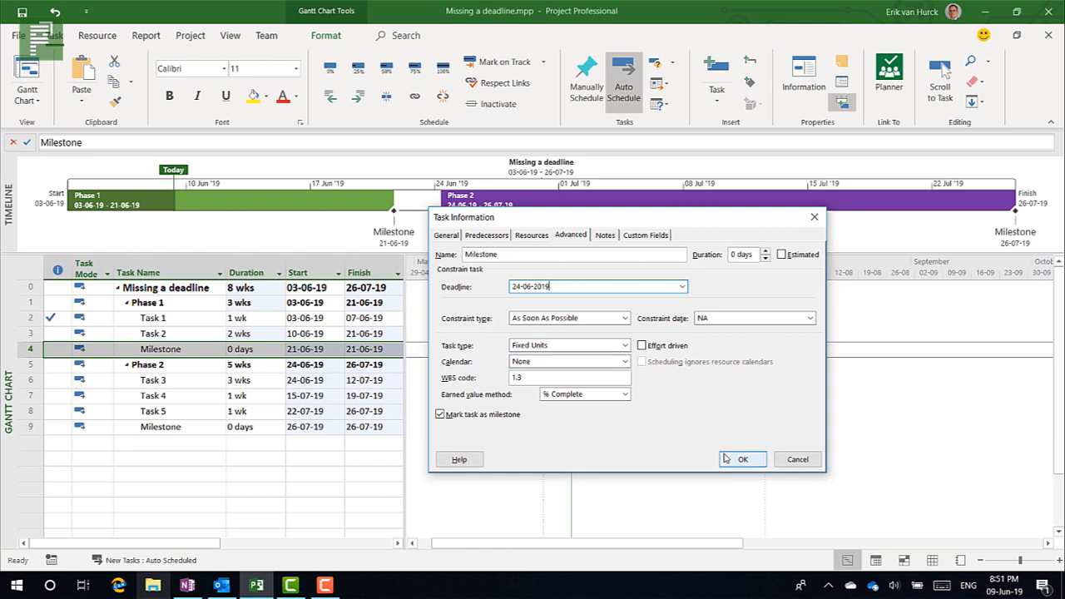
click(741, 458)
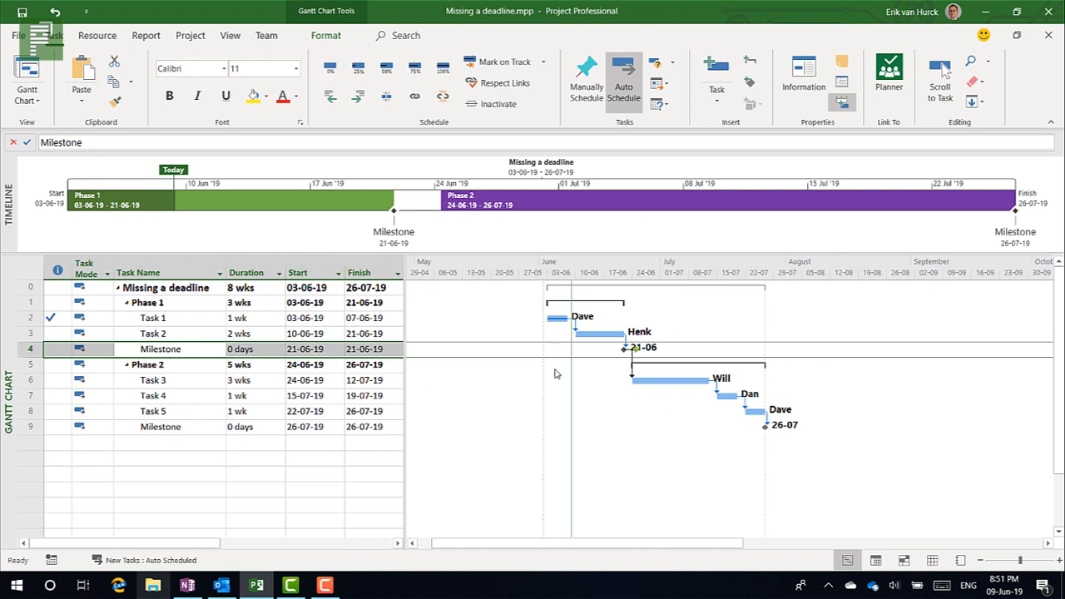
mouse_move(665, 350)
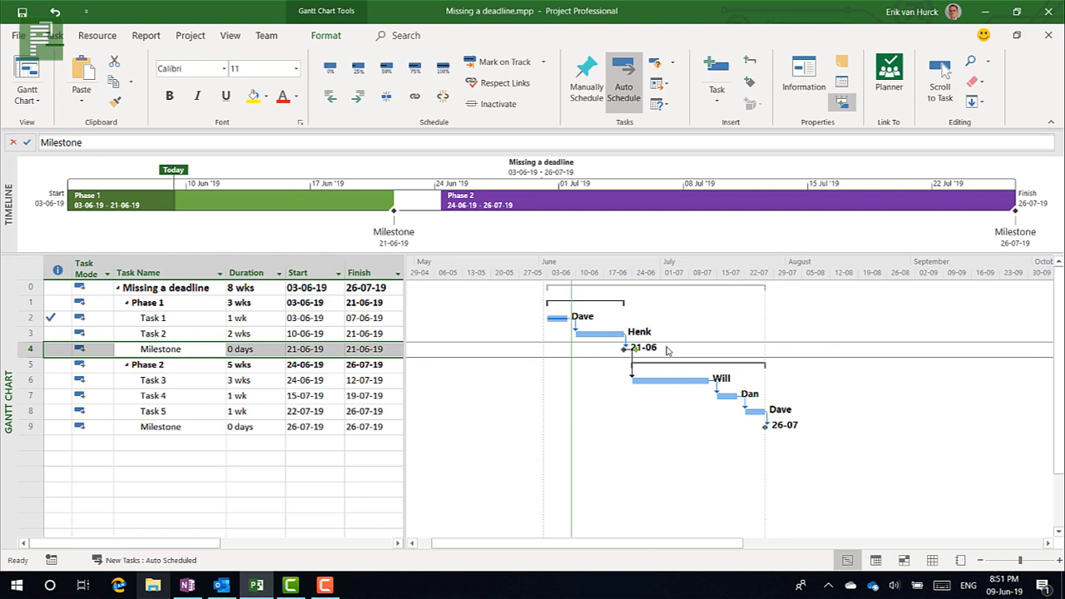
Reopen the Phase 1 milestone's details and change its deadline to 24-07-19
click(240, 348)
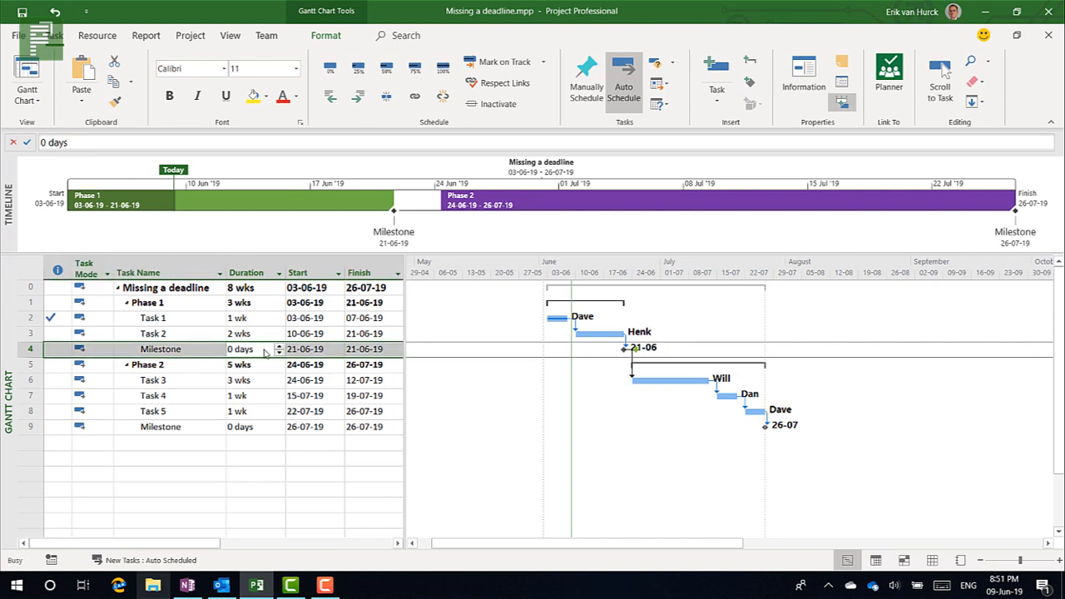
double_click(161, 348)
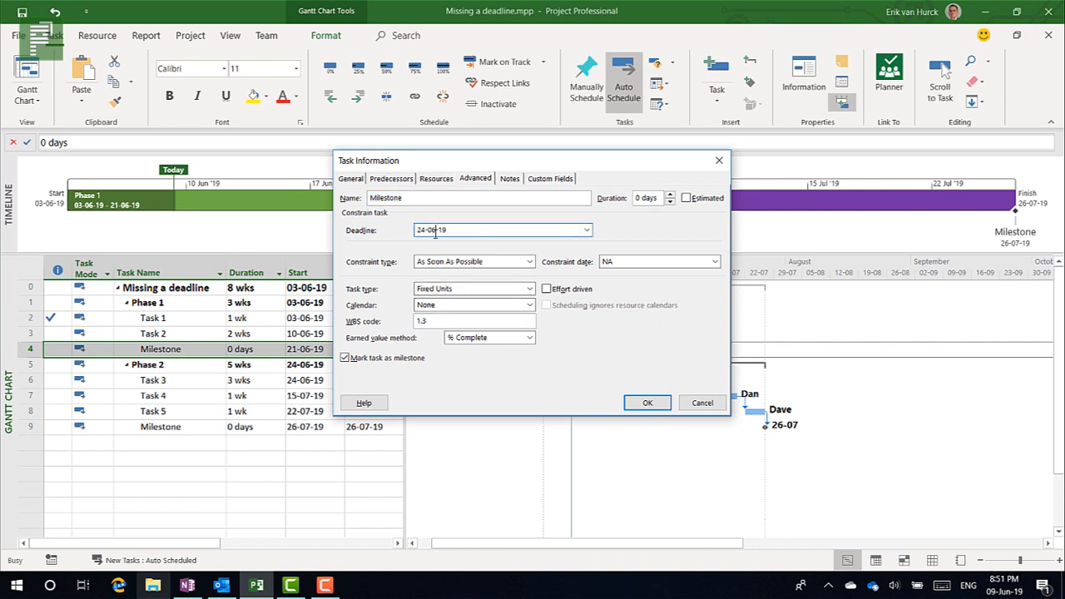
text(24-07-19)
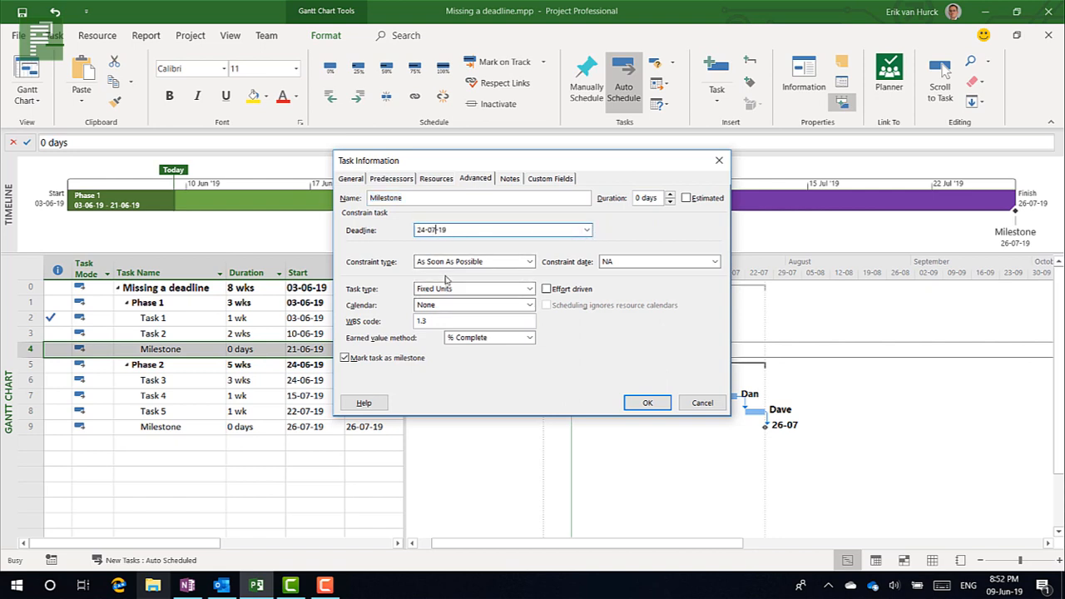
click(647, 402)
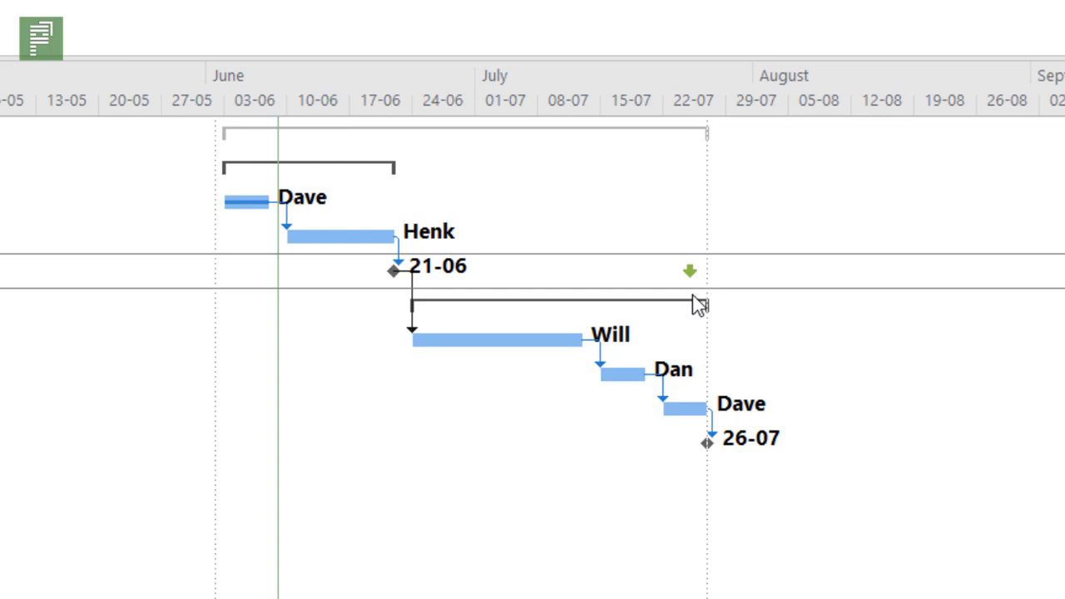
mouse_move(508, 268)
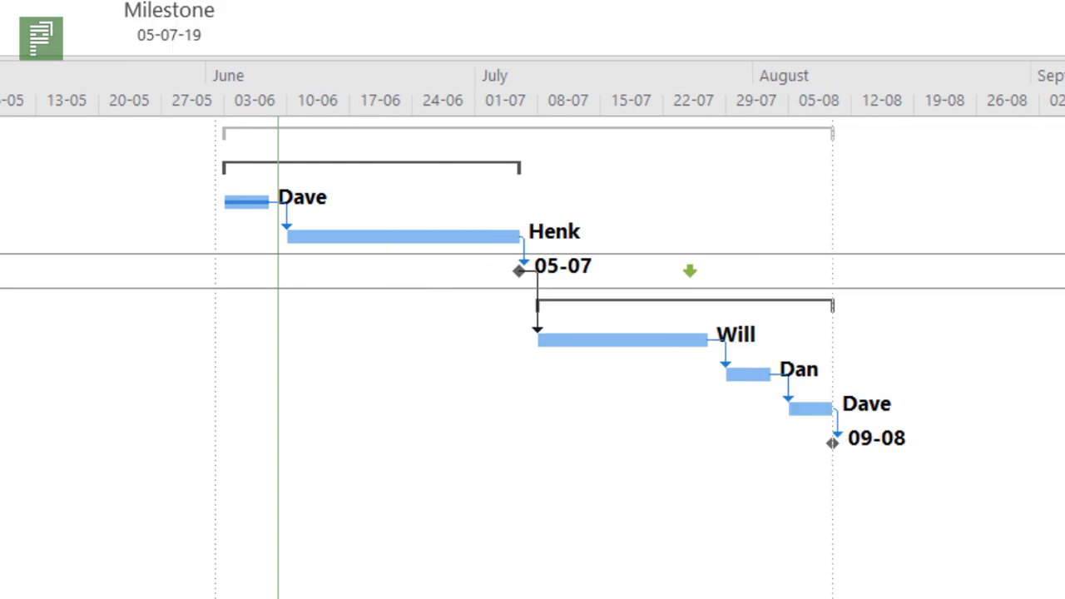
mouse_move(697, 287)
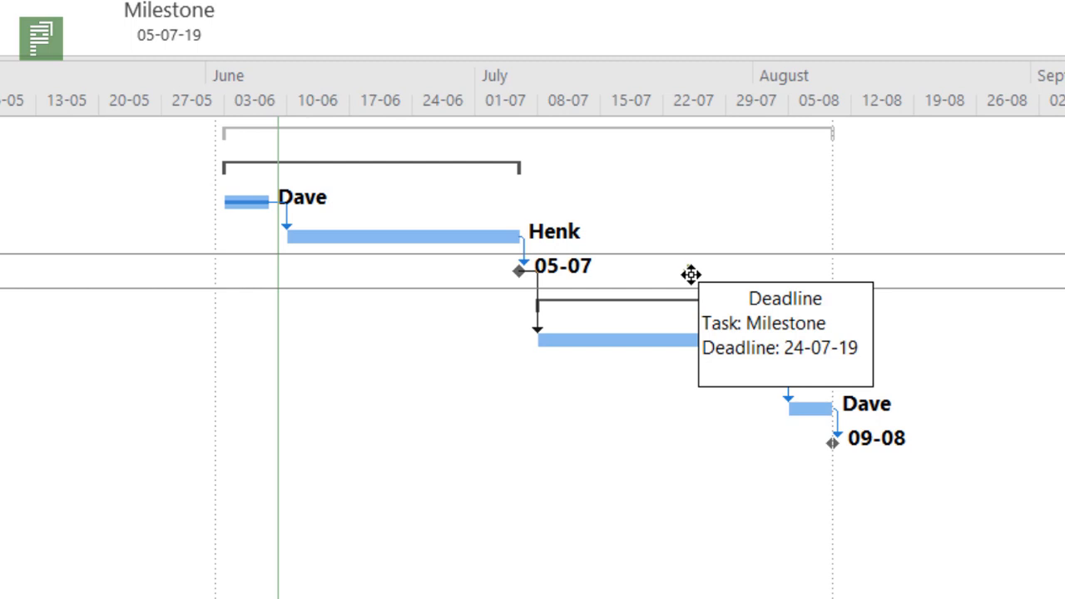
mouse_move(557, 304)
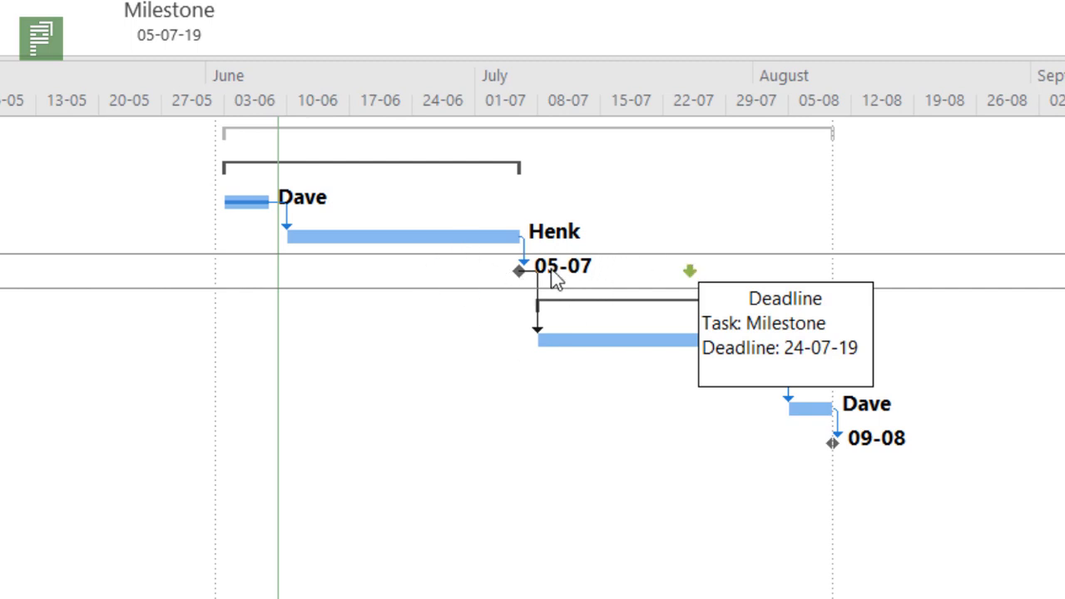
mouse_move(483, 366)
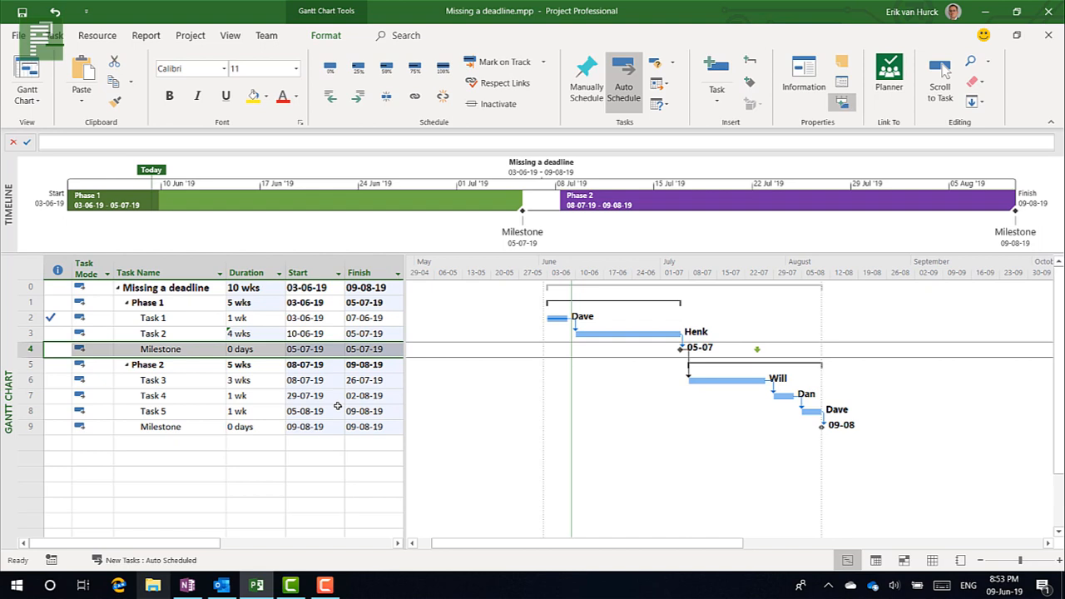
mouse_move(338, 406)
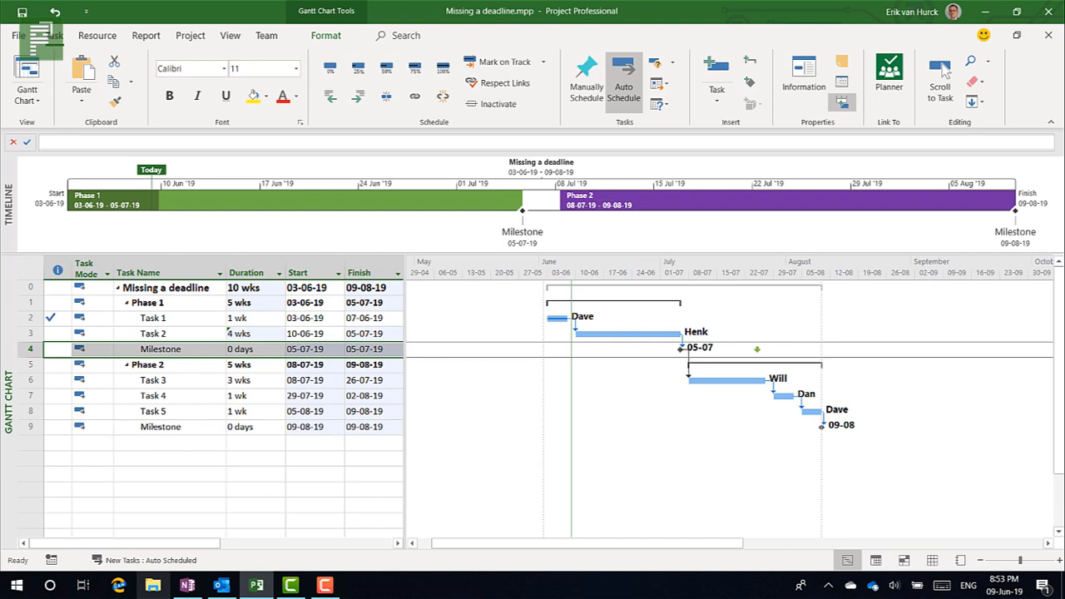
click(159, 425)
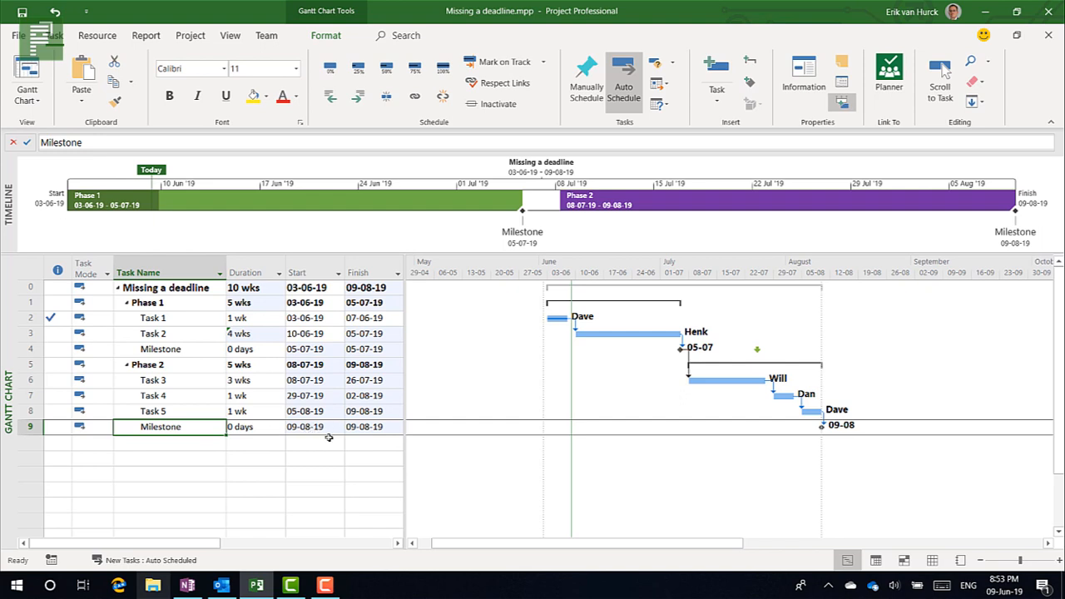
mouse_move(329, 436)
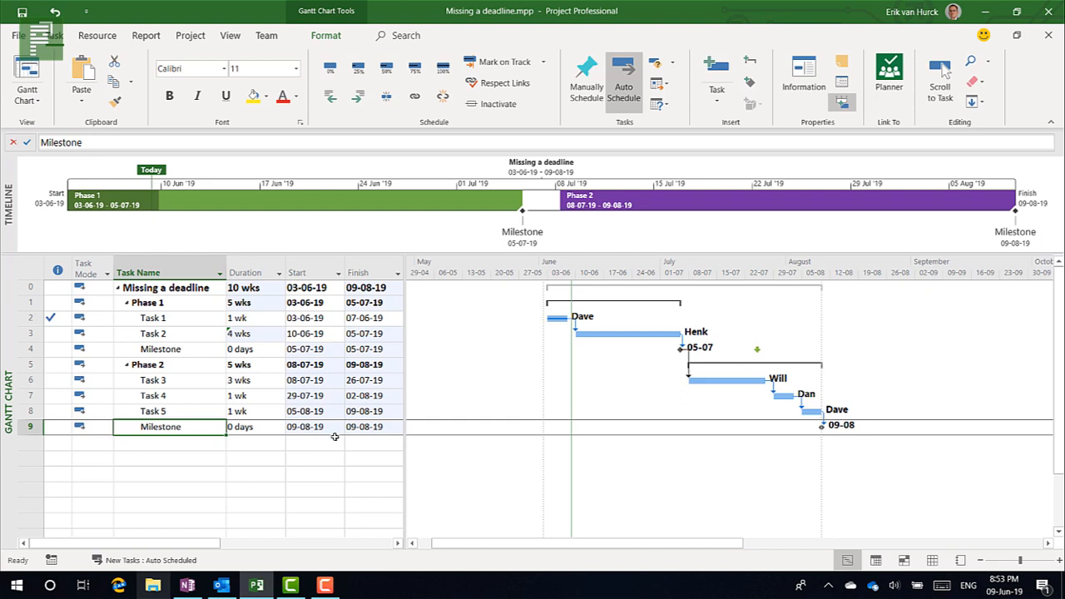
mouse_move(803, 79)
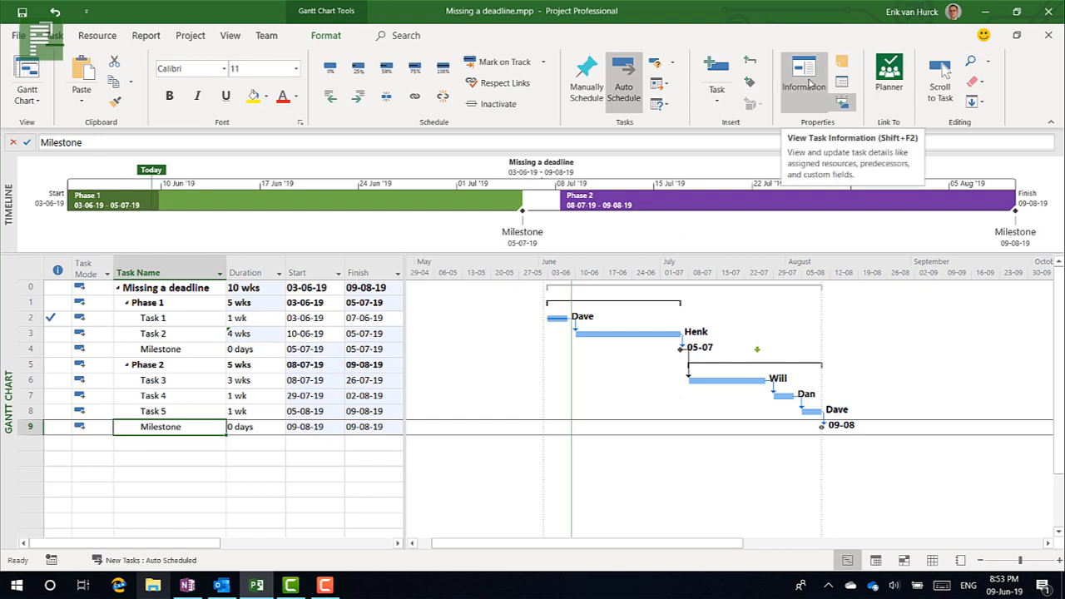
click(803, 75)
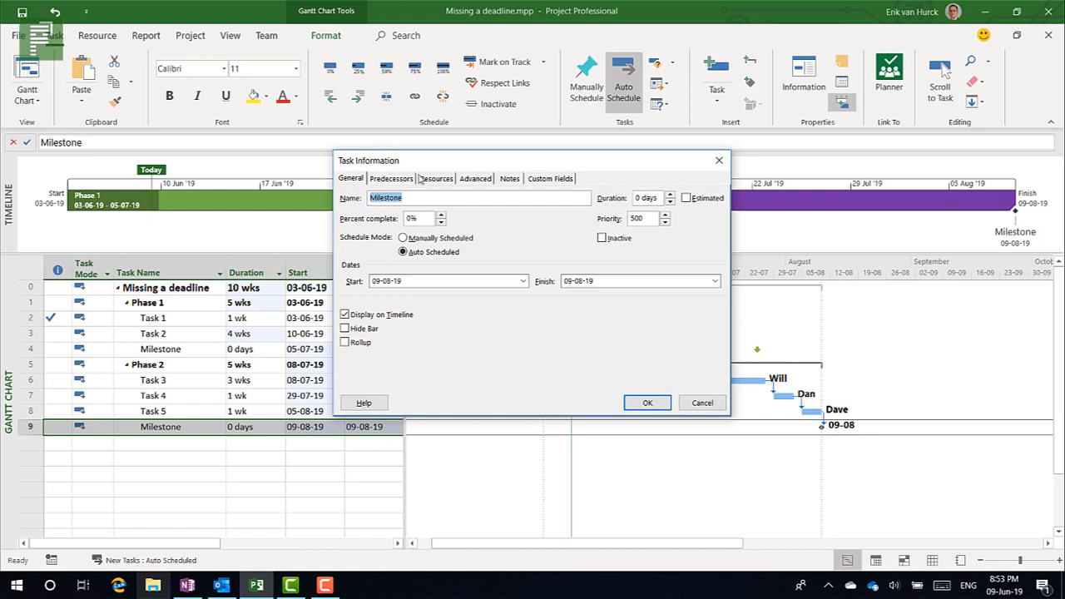
mouse_move(485, 178)
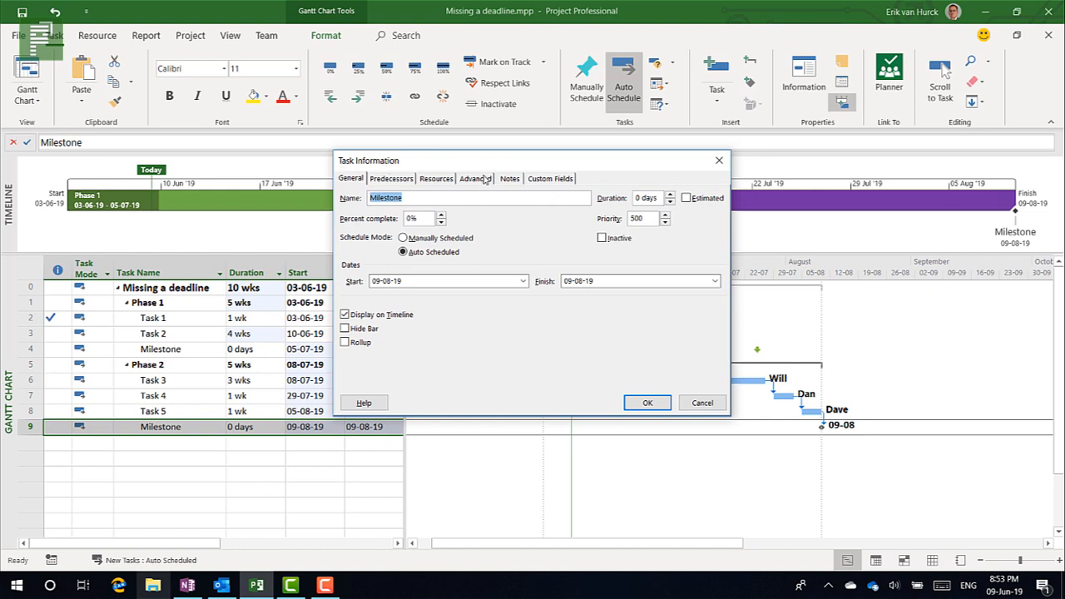
click(474, 178)
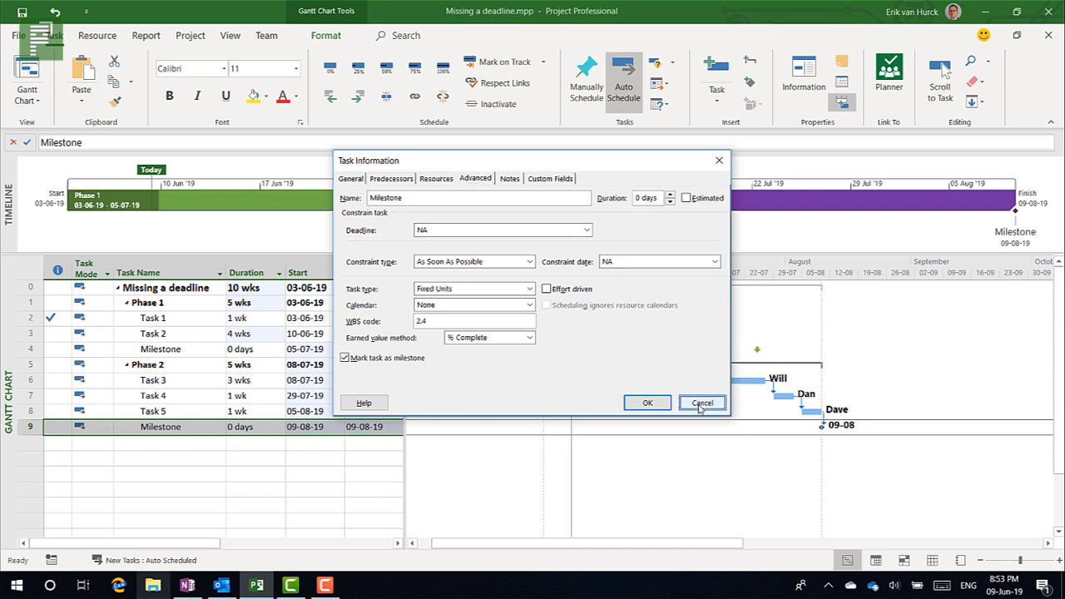
click(701, 403)
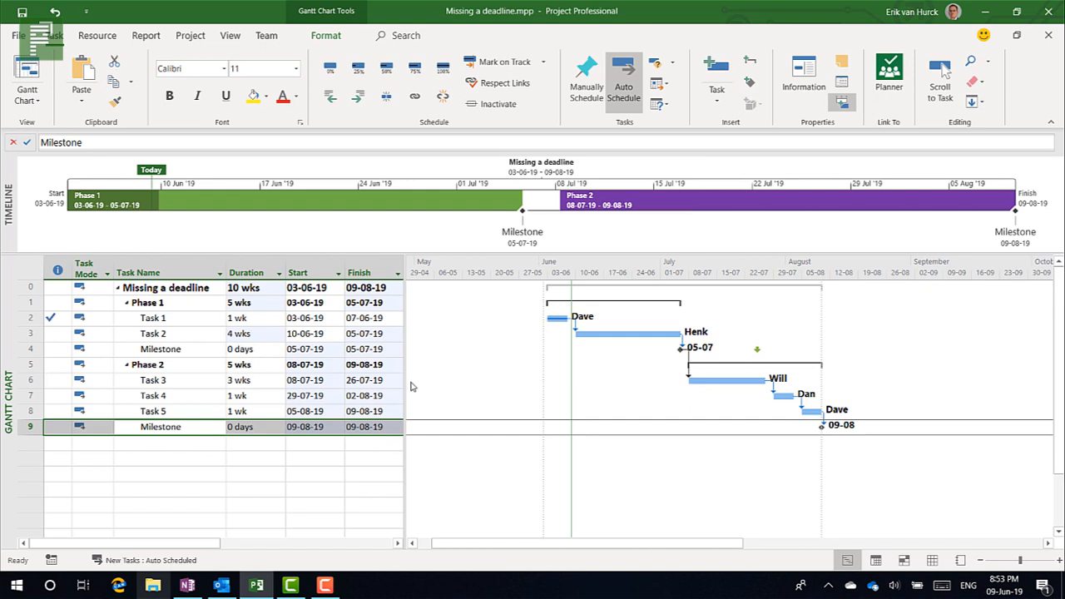
mouse_move(407, 393)
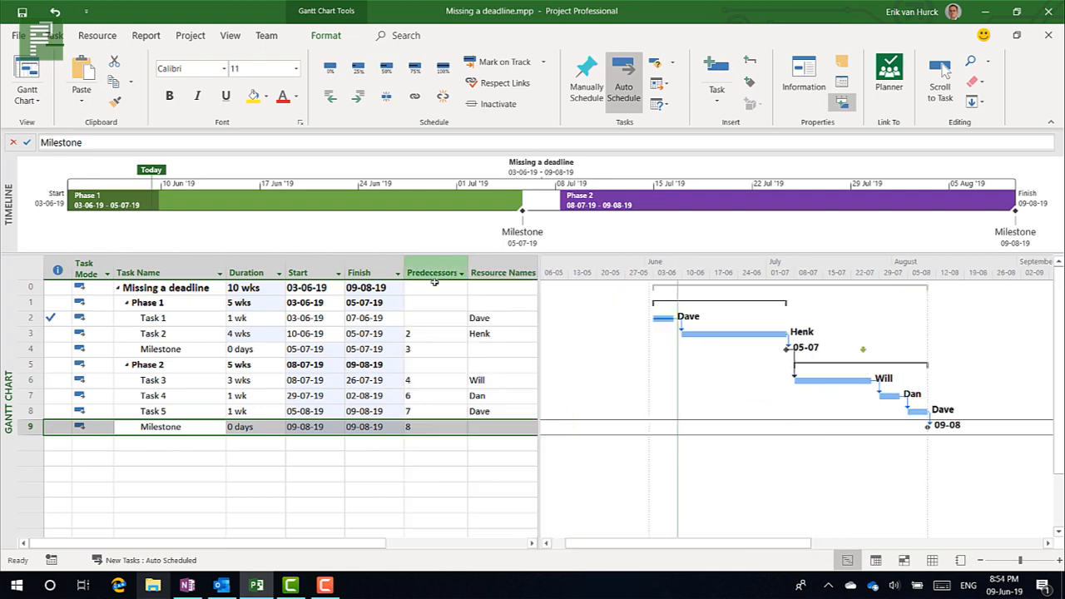
Insert a Deadline column before Predecessors and revert trial deadlines on Tasks 1 and 2
right_click(433, 287)
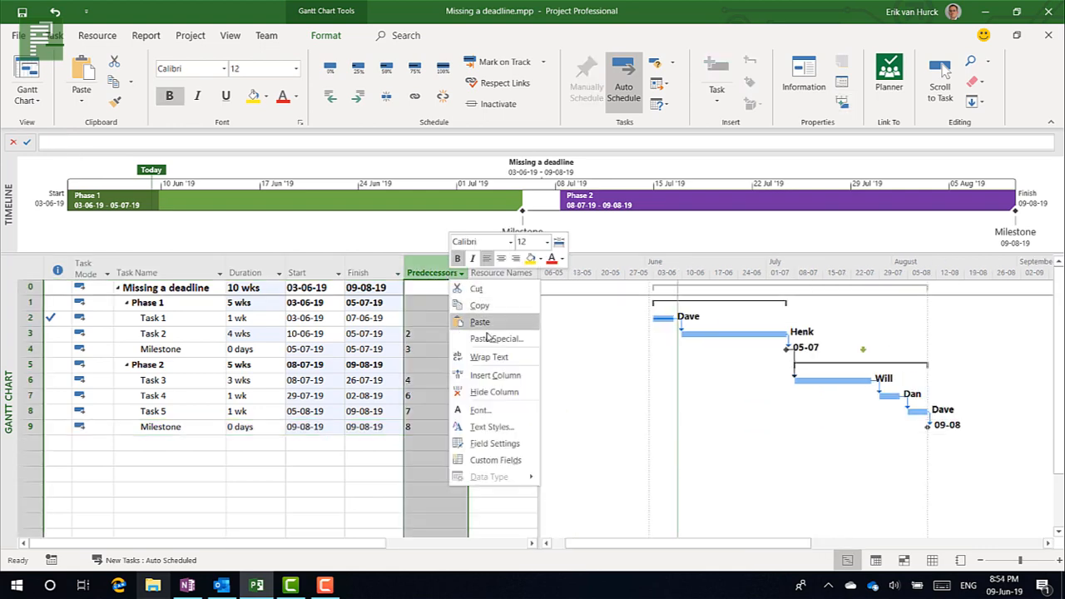
click(494, 374)
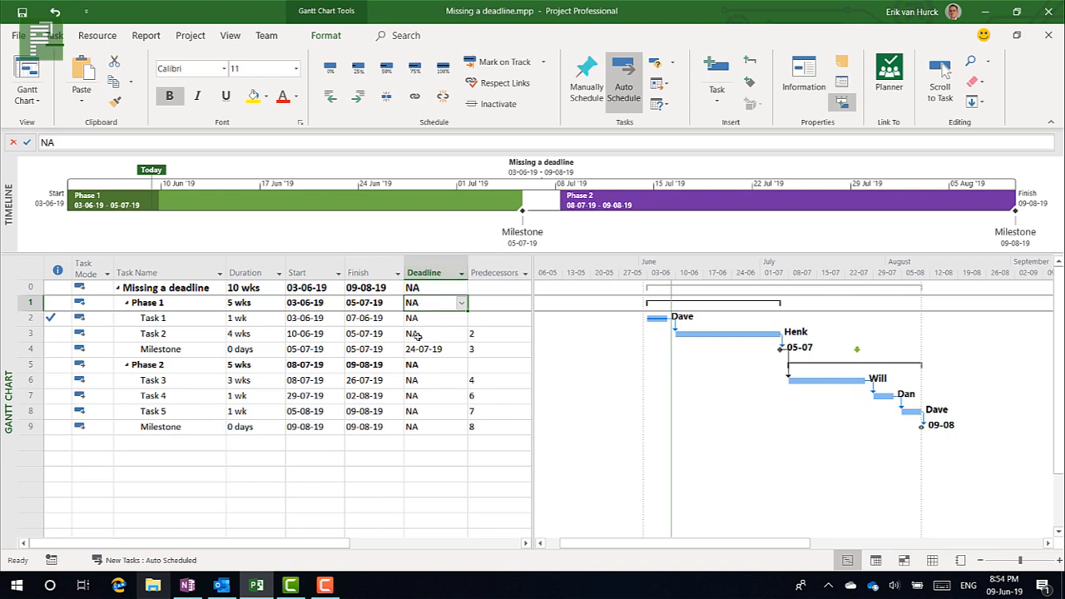
mouse_move(423, 321)
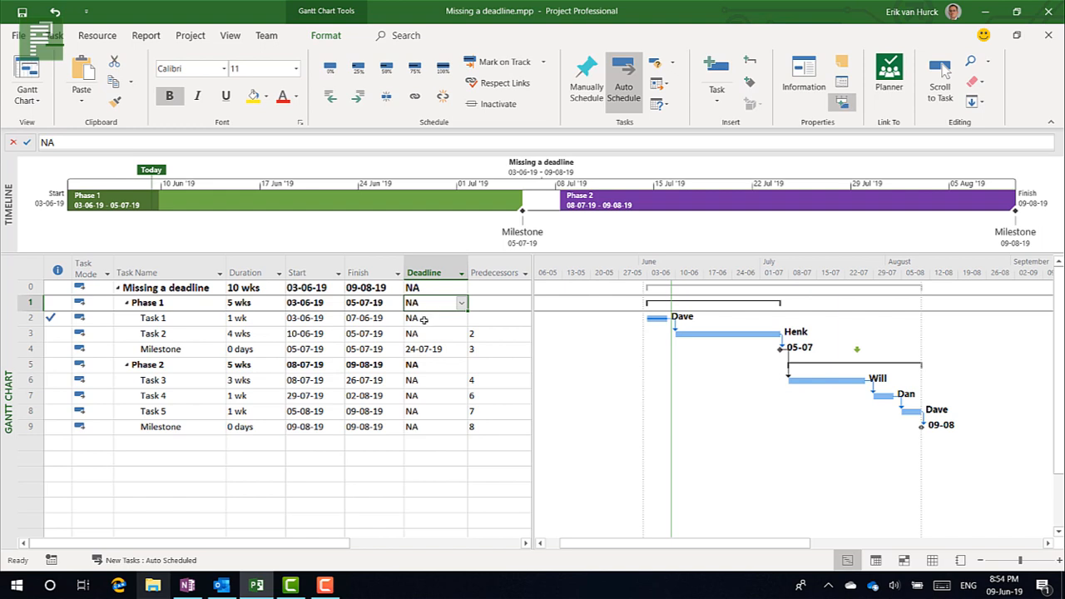
click(373, 318)
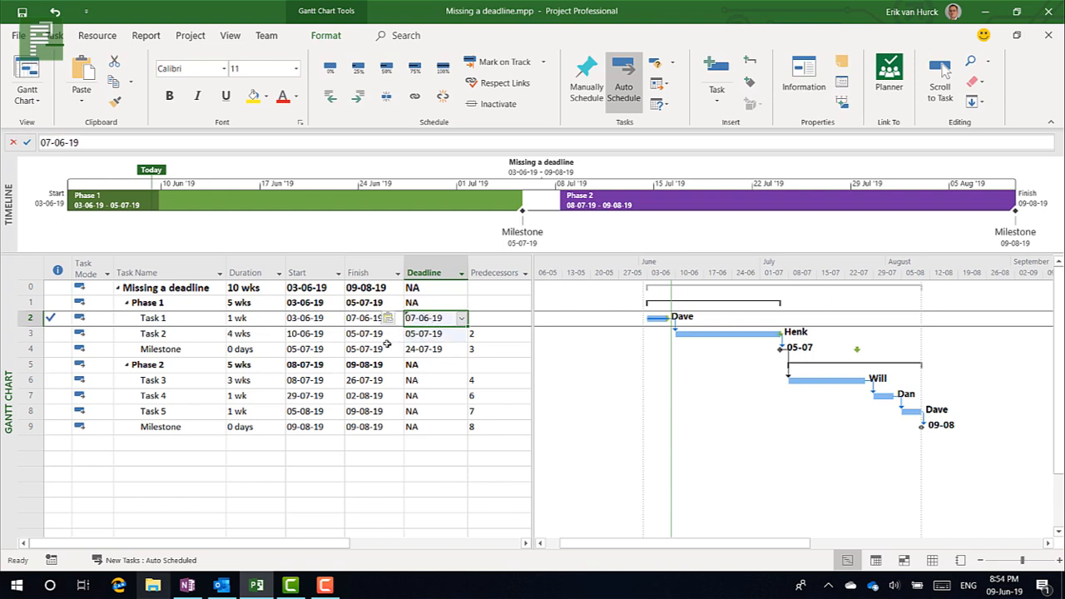
click(364, 349)
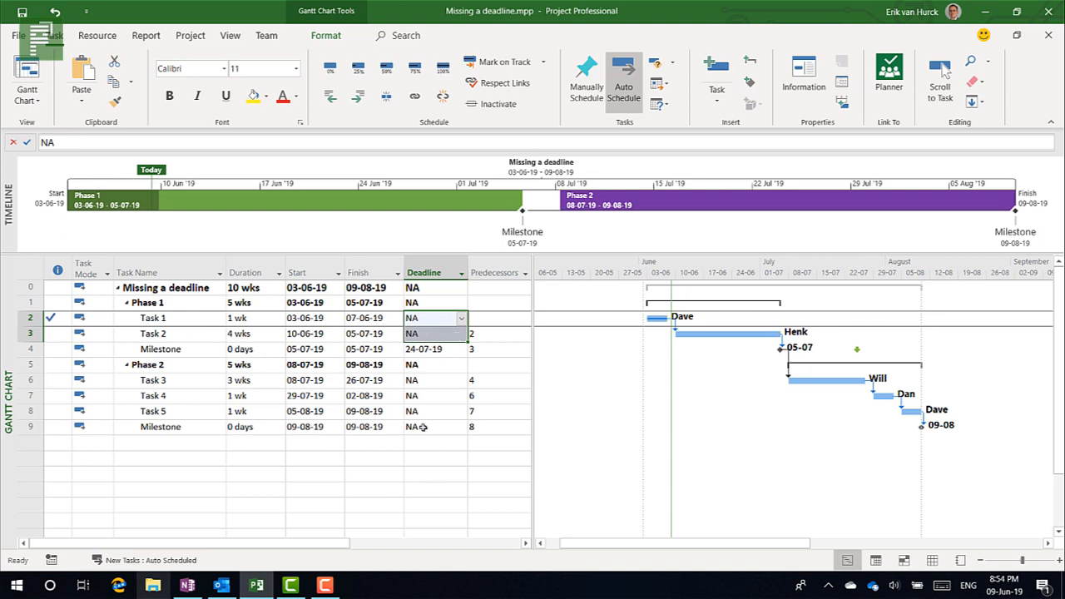
click(433, 427)
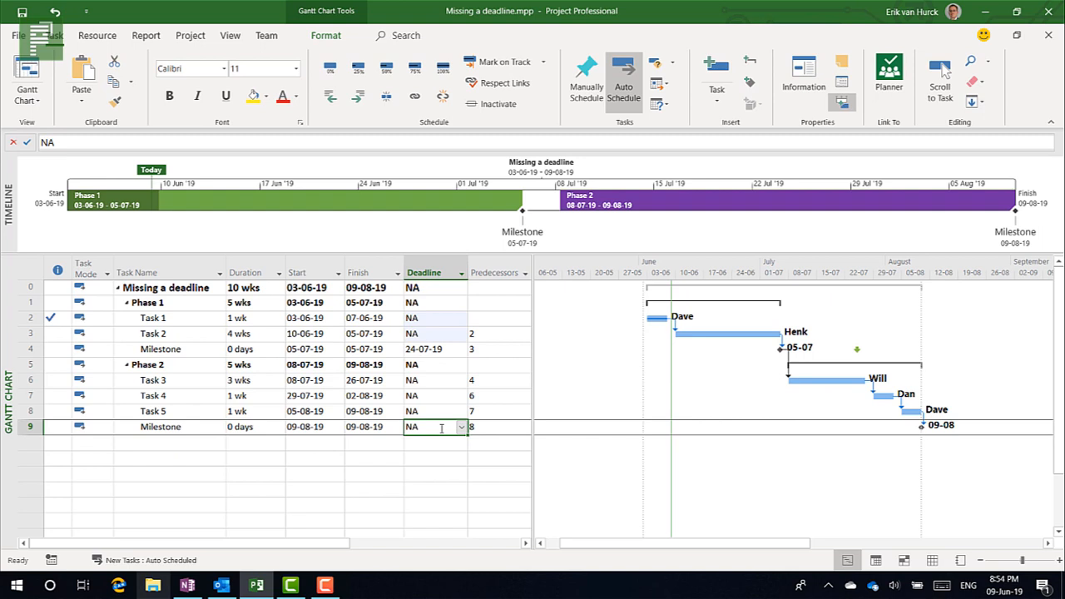
Enter 3-8-2019 as the final Milestone's deadline
text(3-)
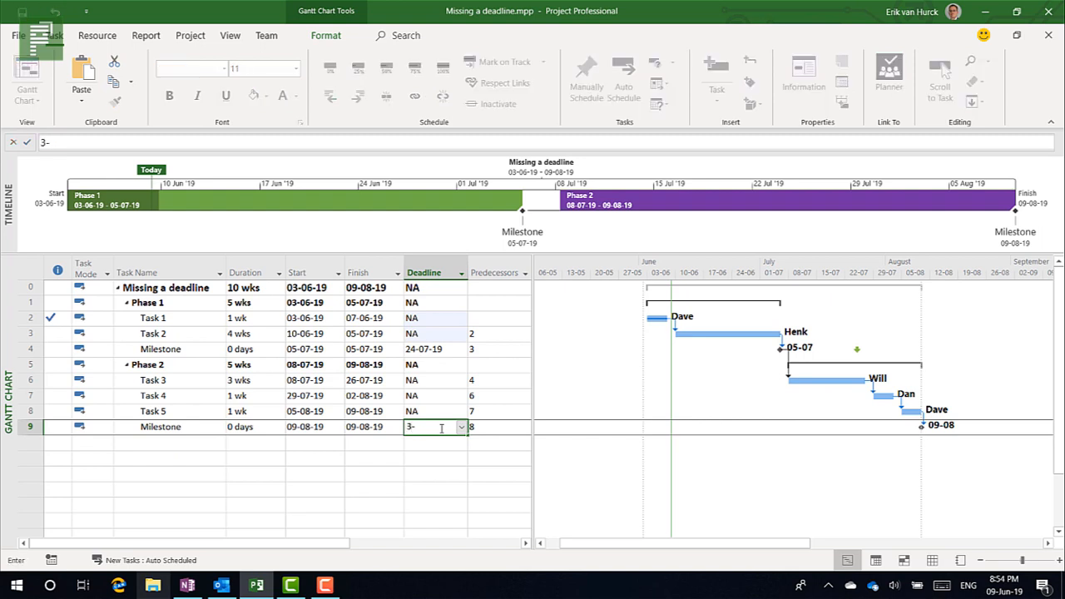
text(-8-)
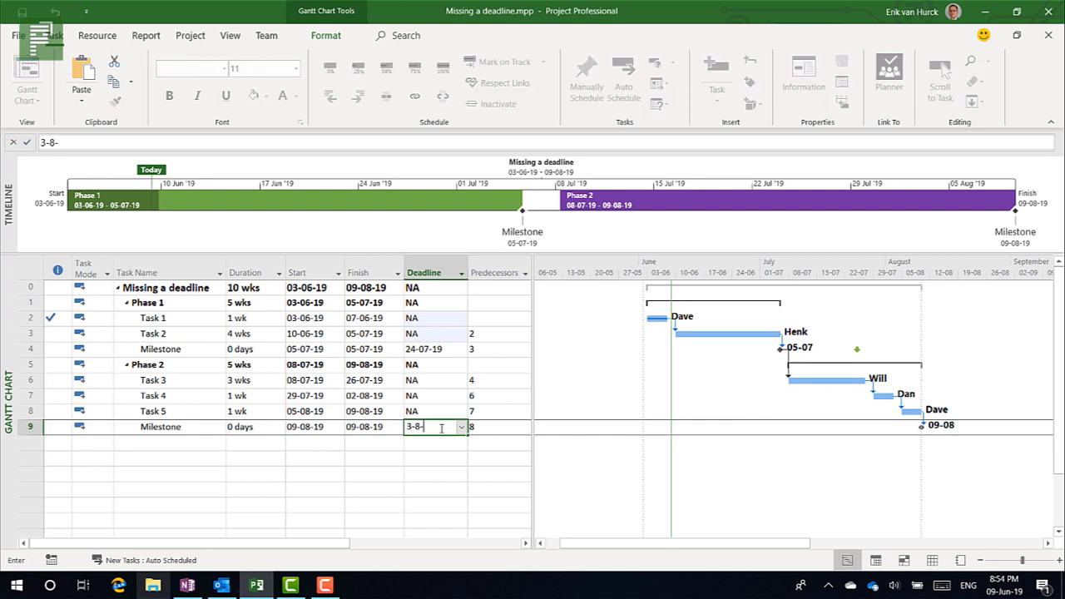
text(2019)
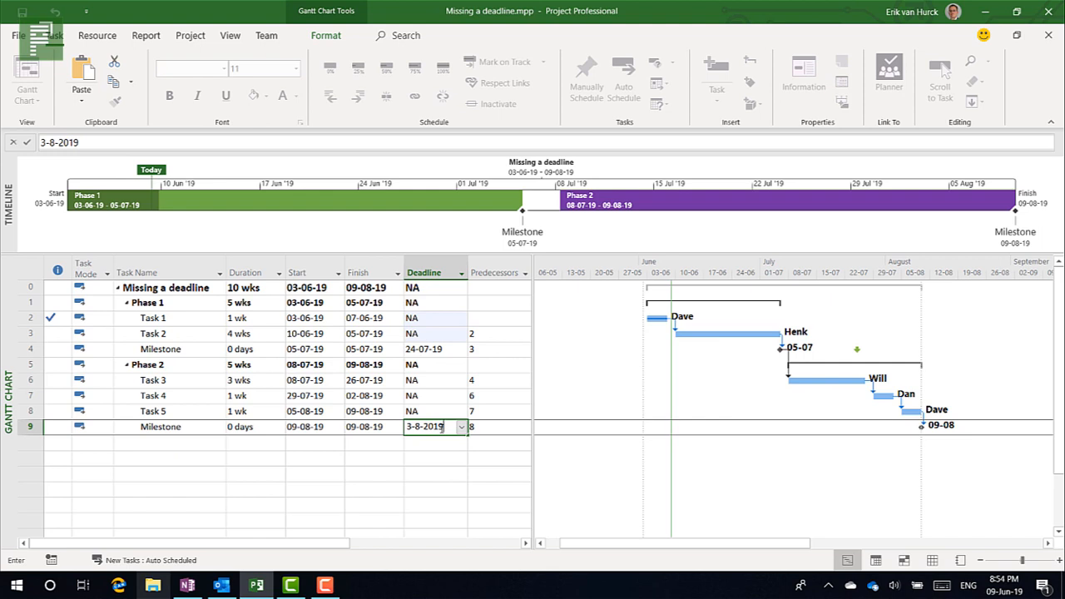
key(Enter)
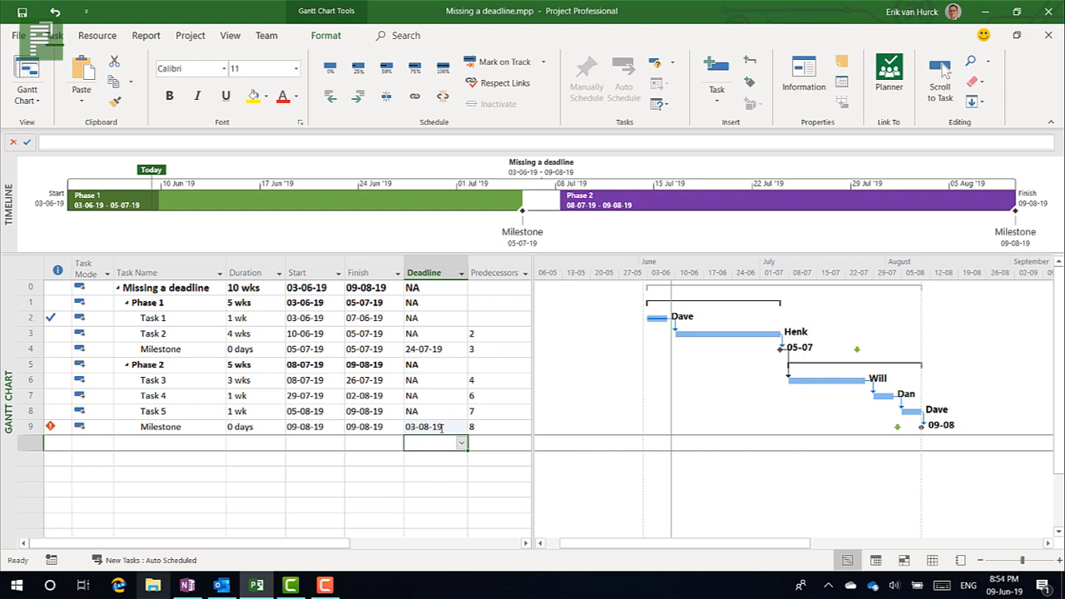
mouse_move(399, 416)
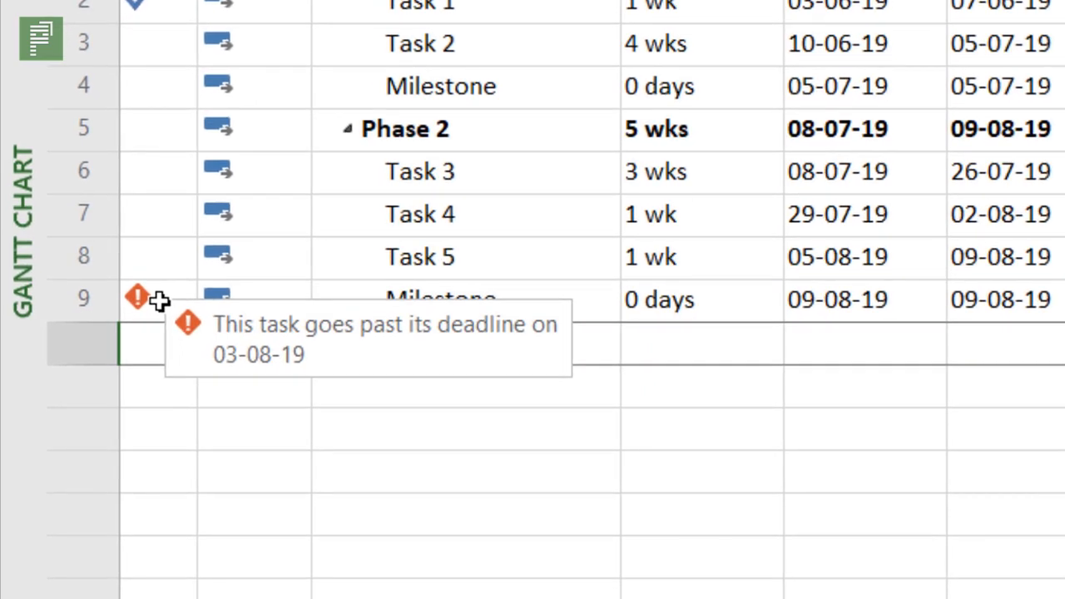
mouse_move(124, 301)
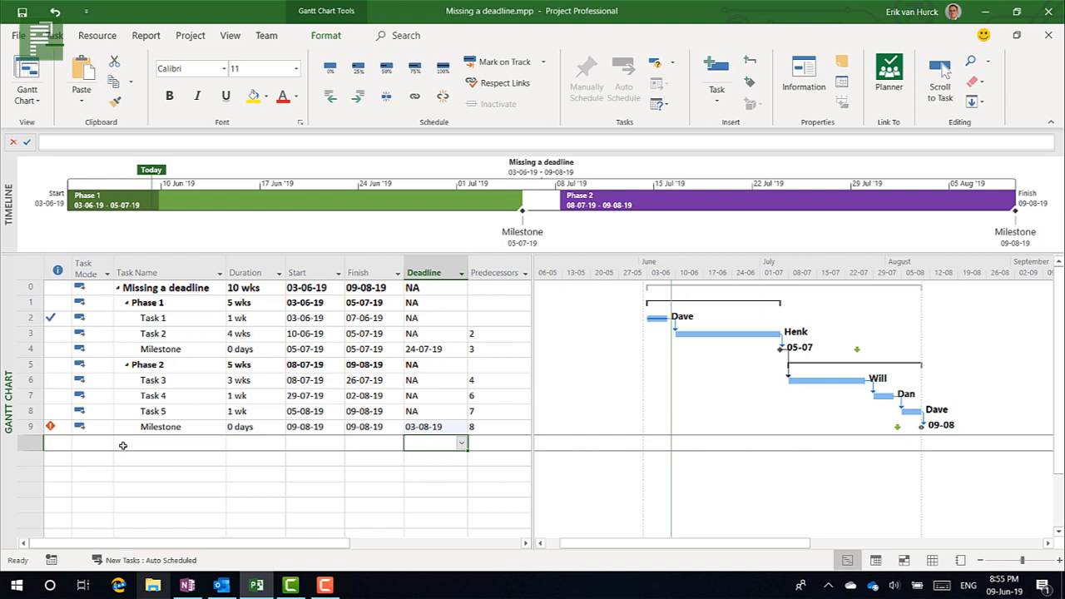
mouse_move(177, 344)
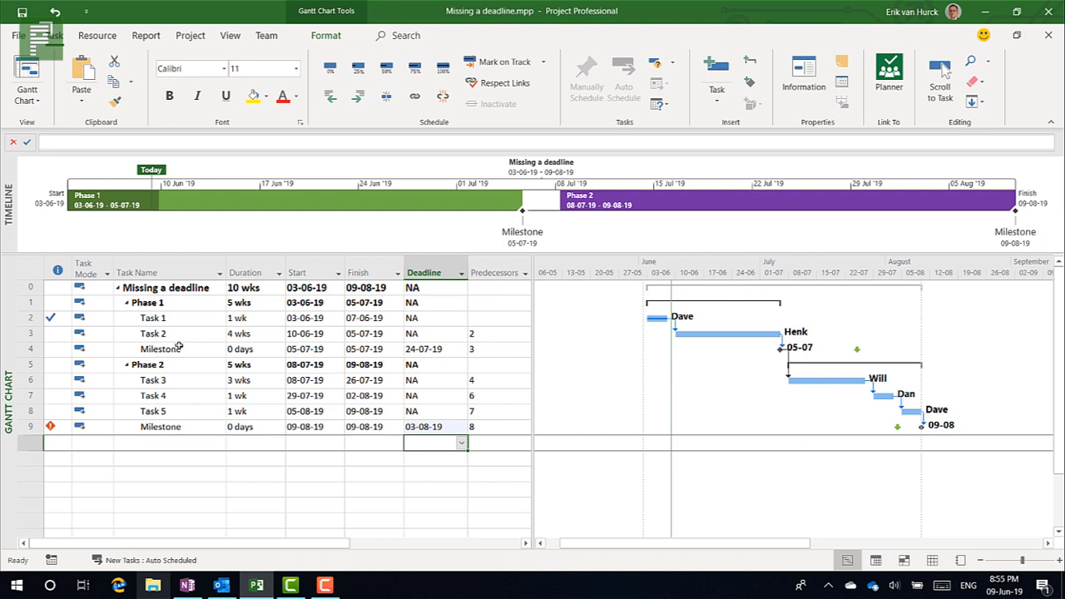
Cut Task 2 from 4 wks to 3 wks and confirm the Milestone warning is gone
click(433, 349)
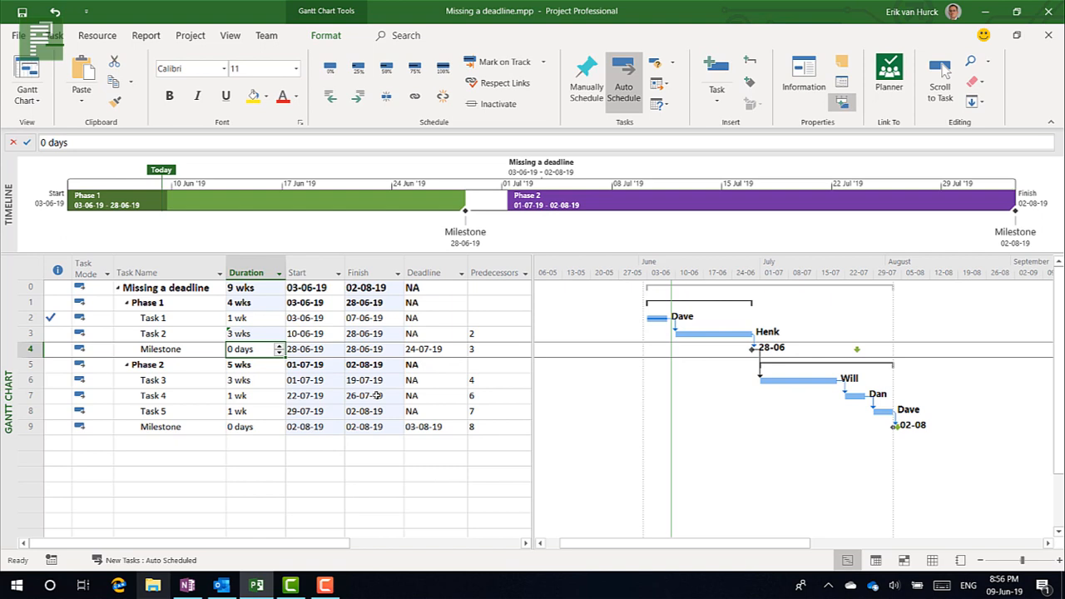
mouse_move(376, 411)
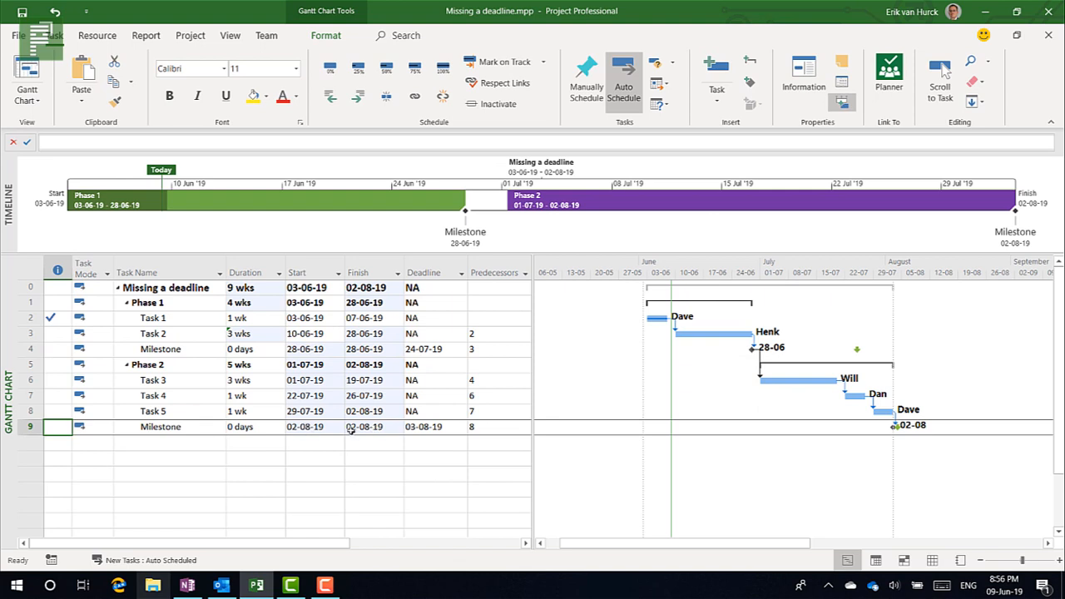
click(432, 427)
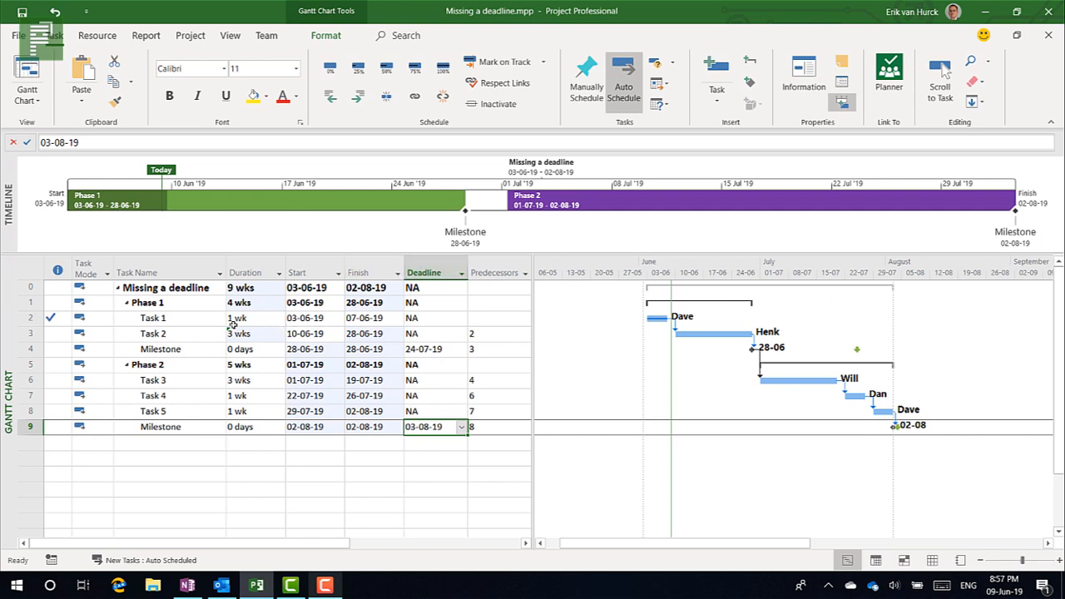
double_click(152, 318)
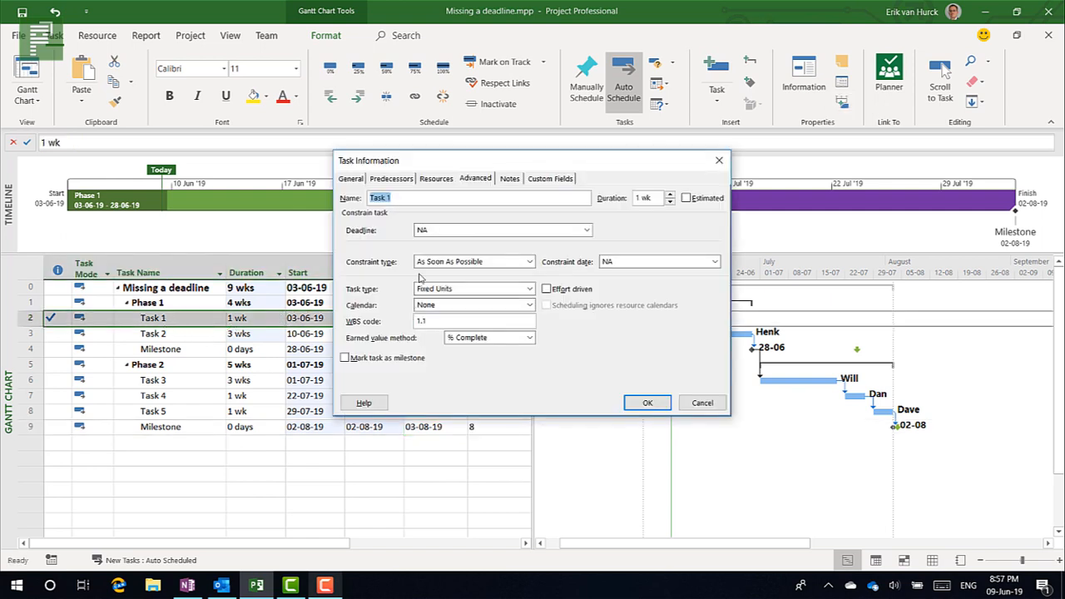
mouse_move(470, 187)
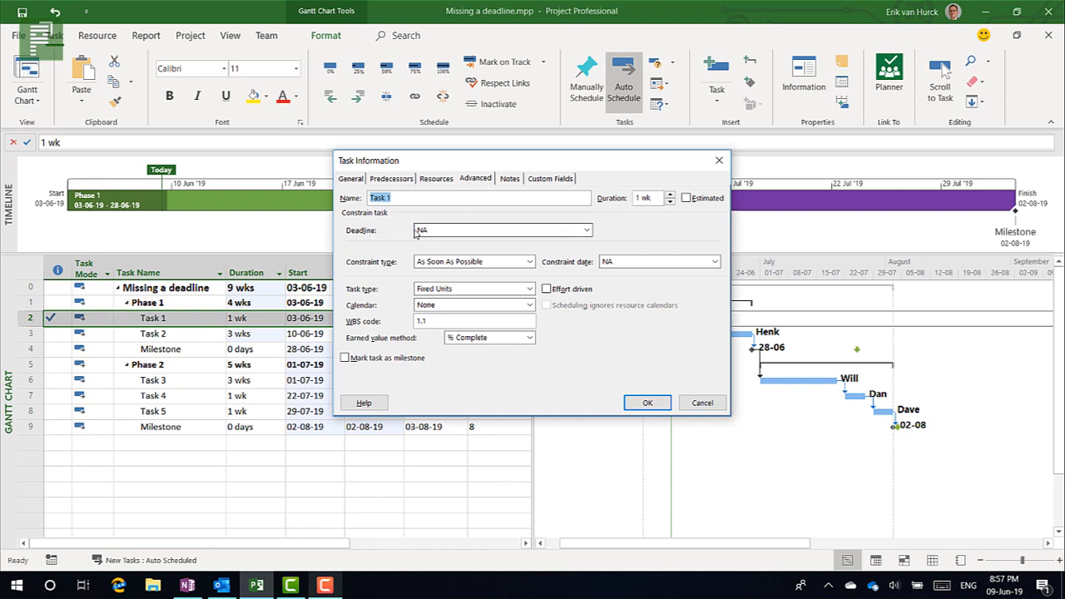
click(647, 403)
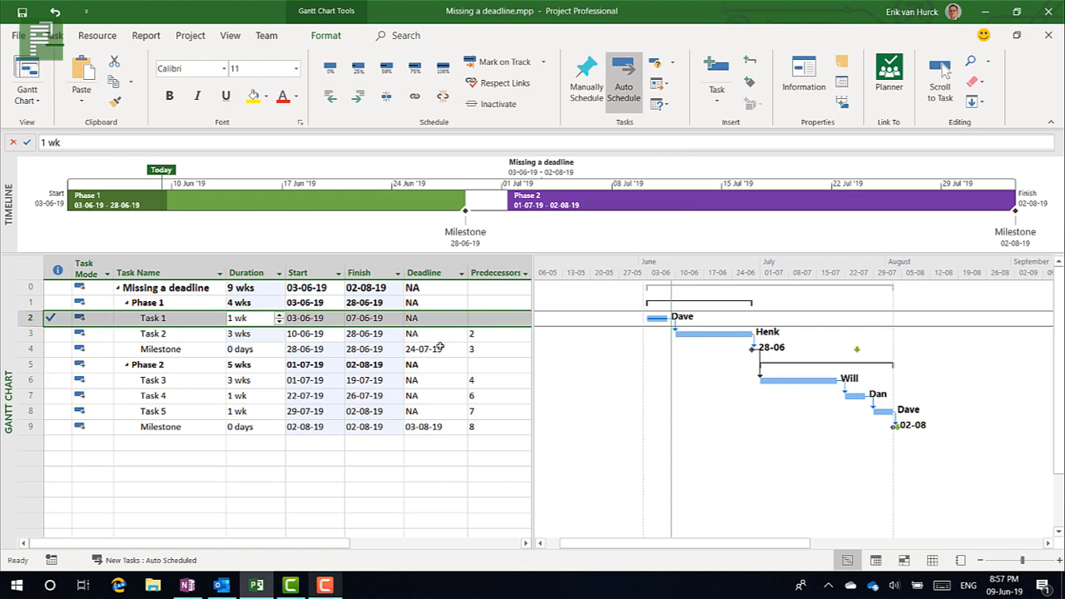
click(433, 426)
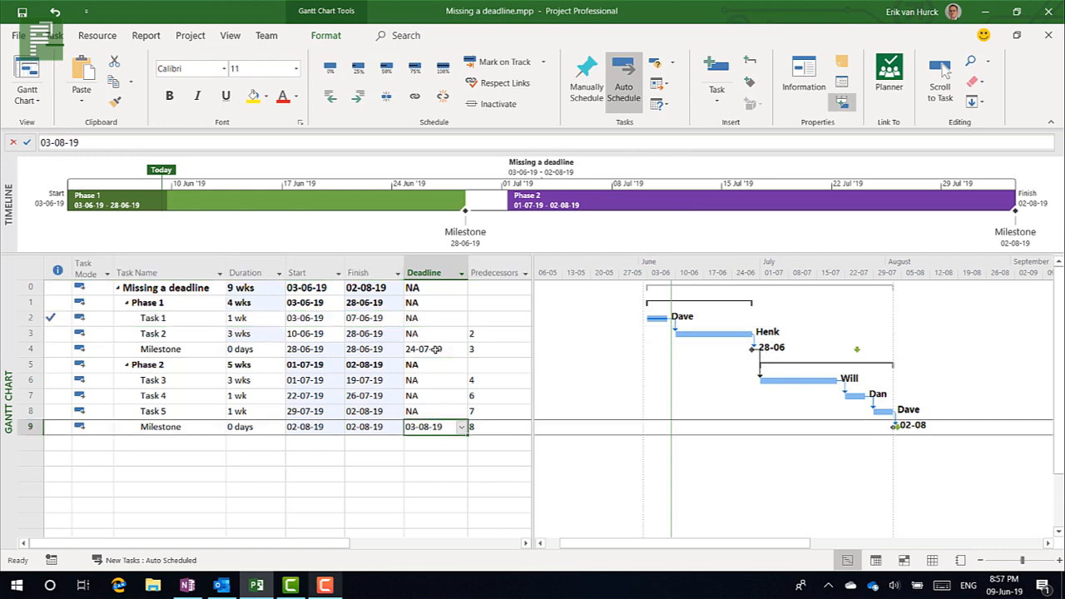
click(433, 349)
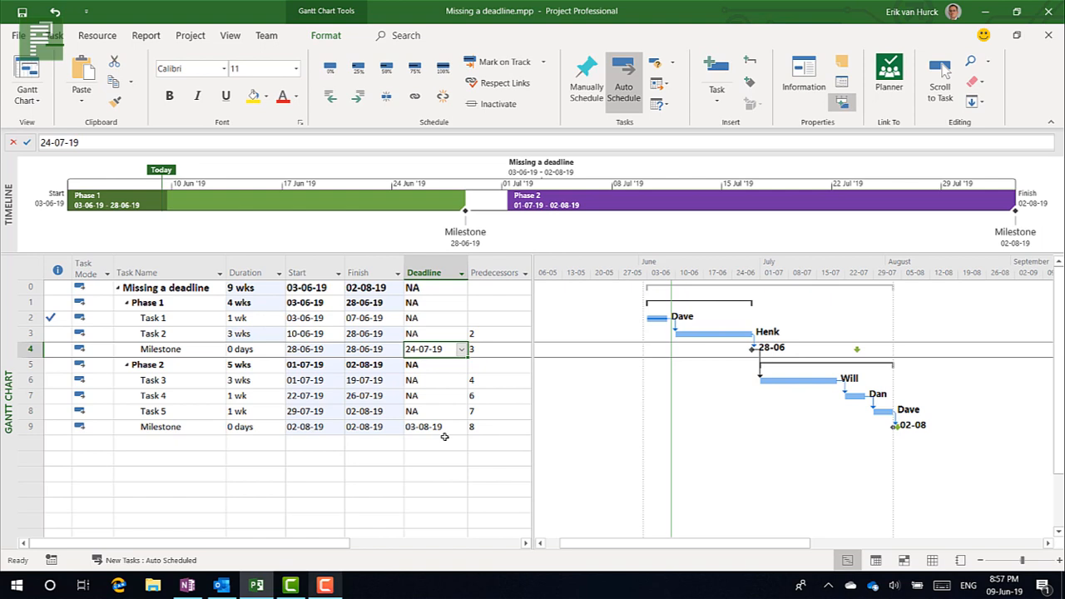
click(432, 426)
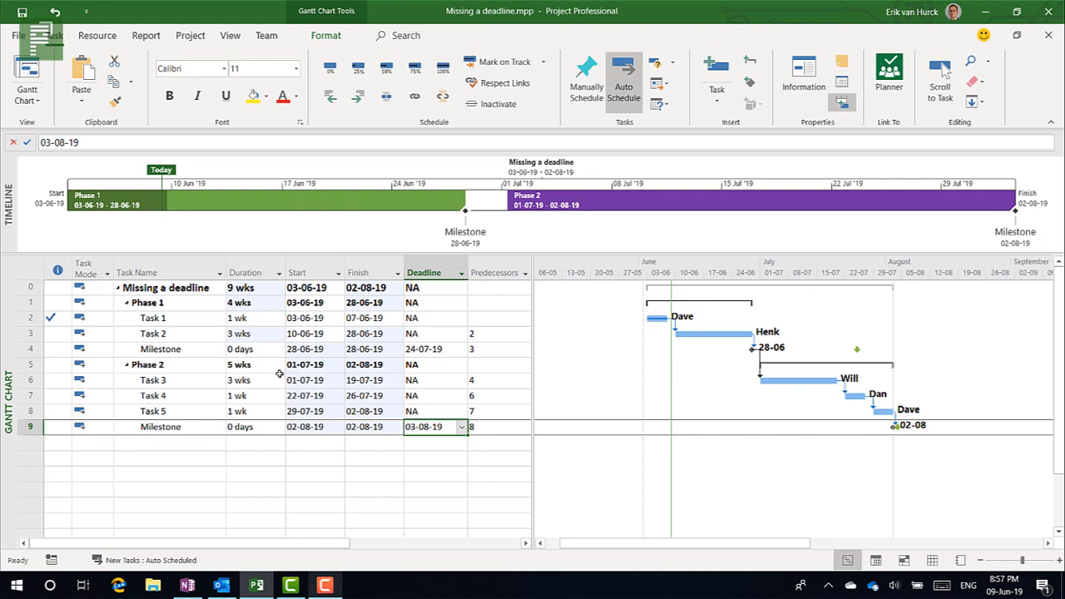
click(254, 395)
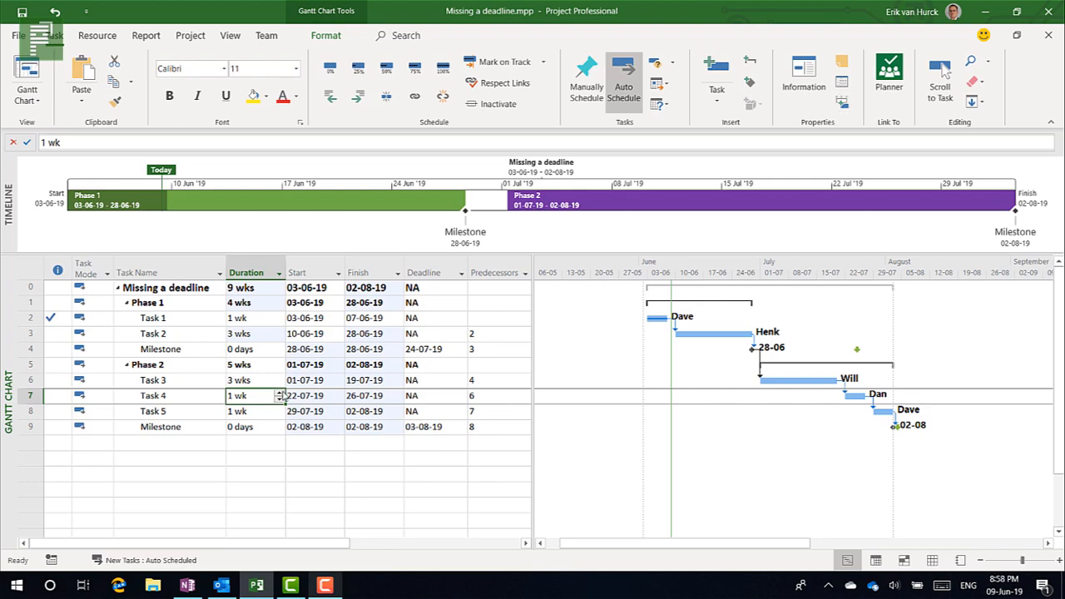